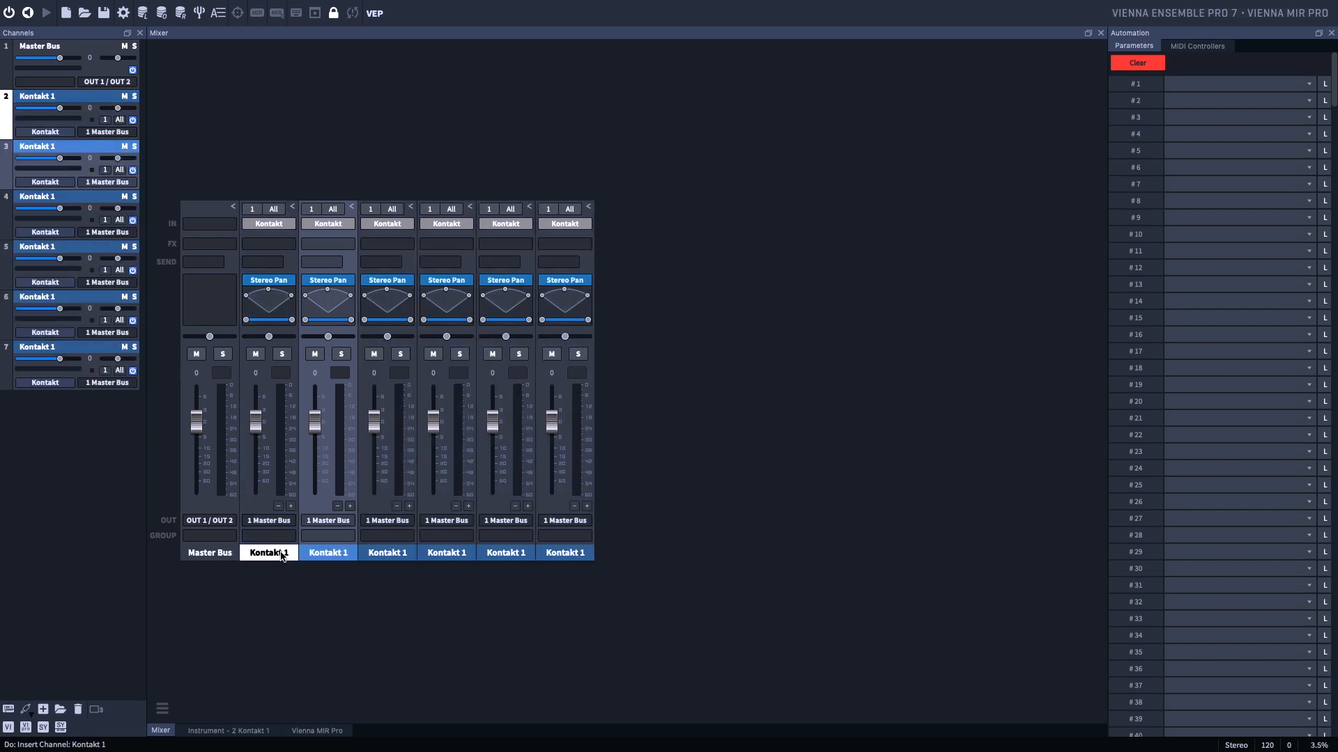
# Step: Copy the selected channel set and insert it, leaving four Kontakt 1 channels
pyautogui.click(243, 7)
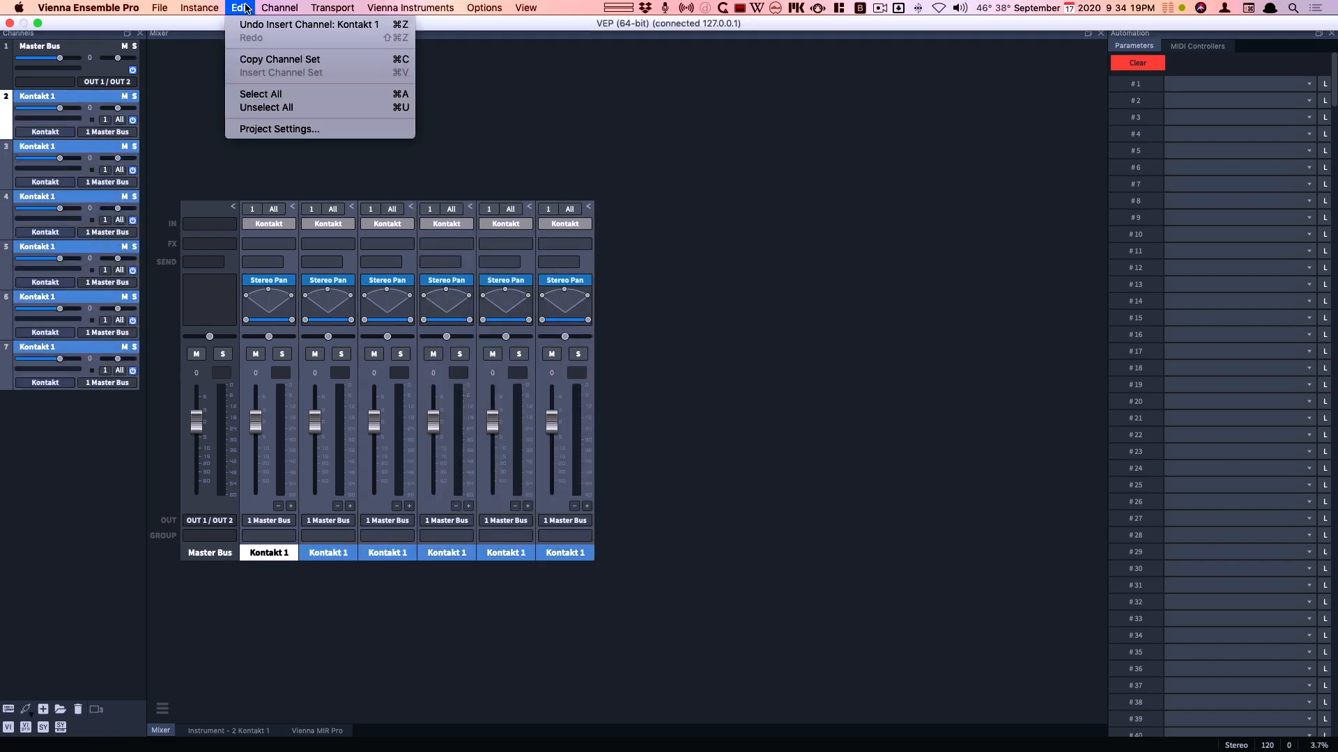
pyautogui.moveTo(280, 58)
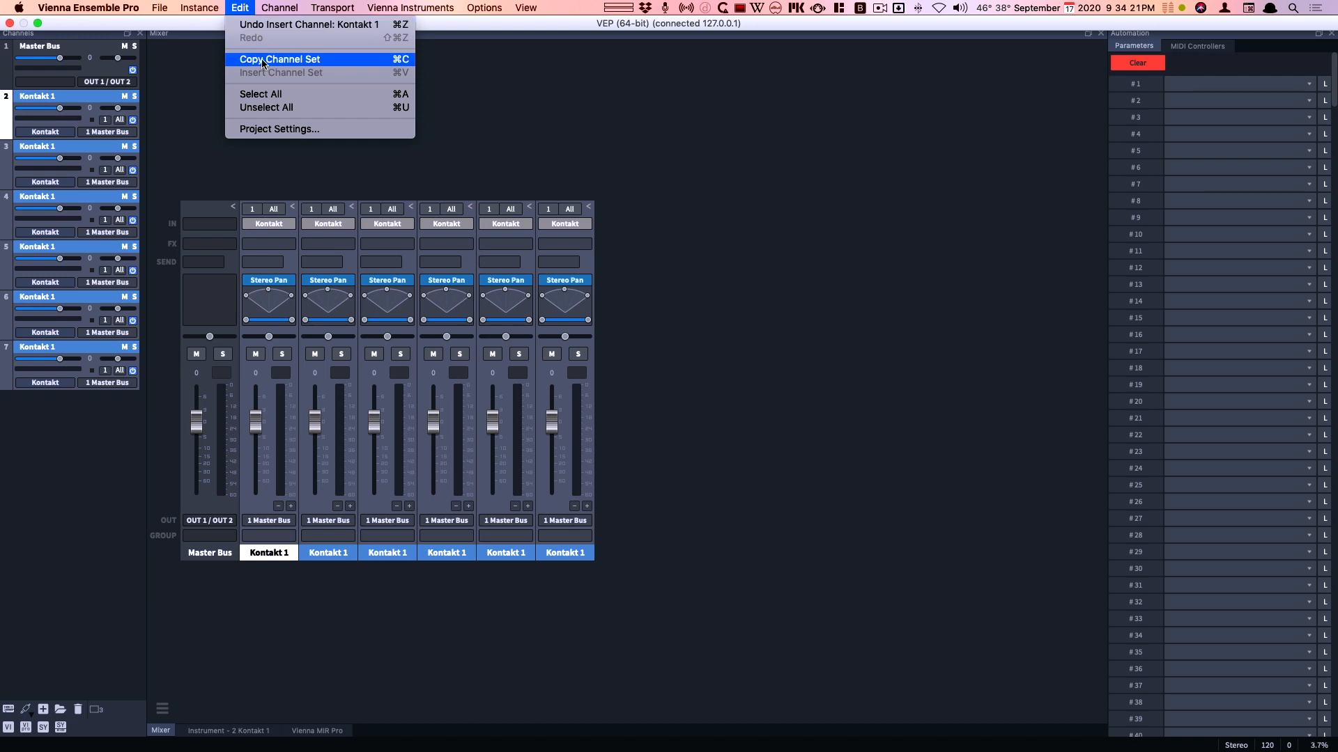
pyautogui.click(278, 58)
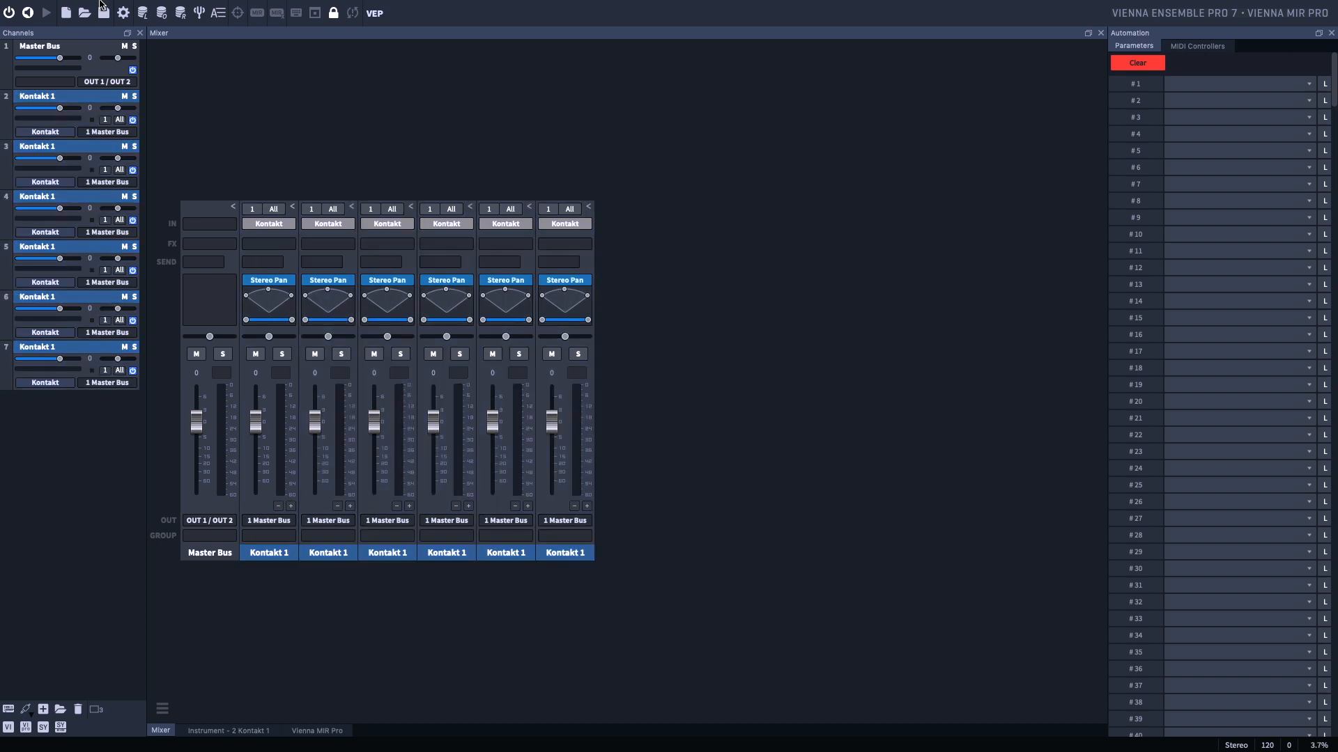
pyautogui.click(239, 8)
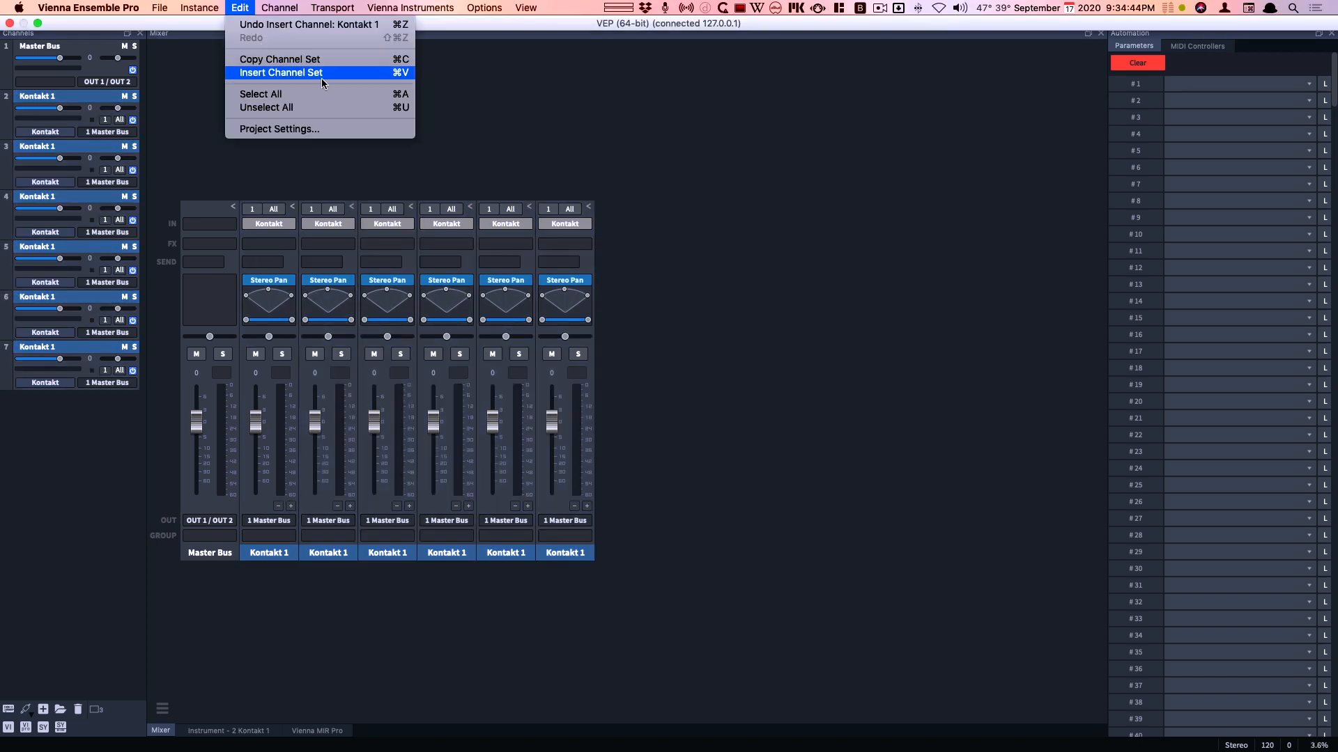
pyautogui.click(279, 72)
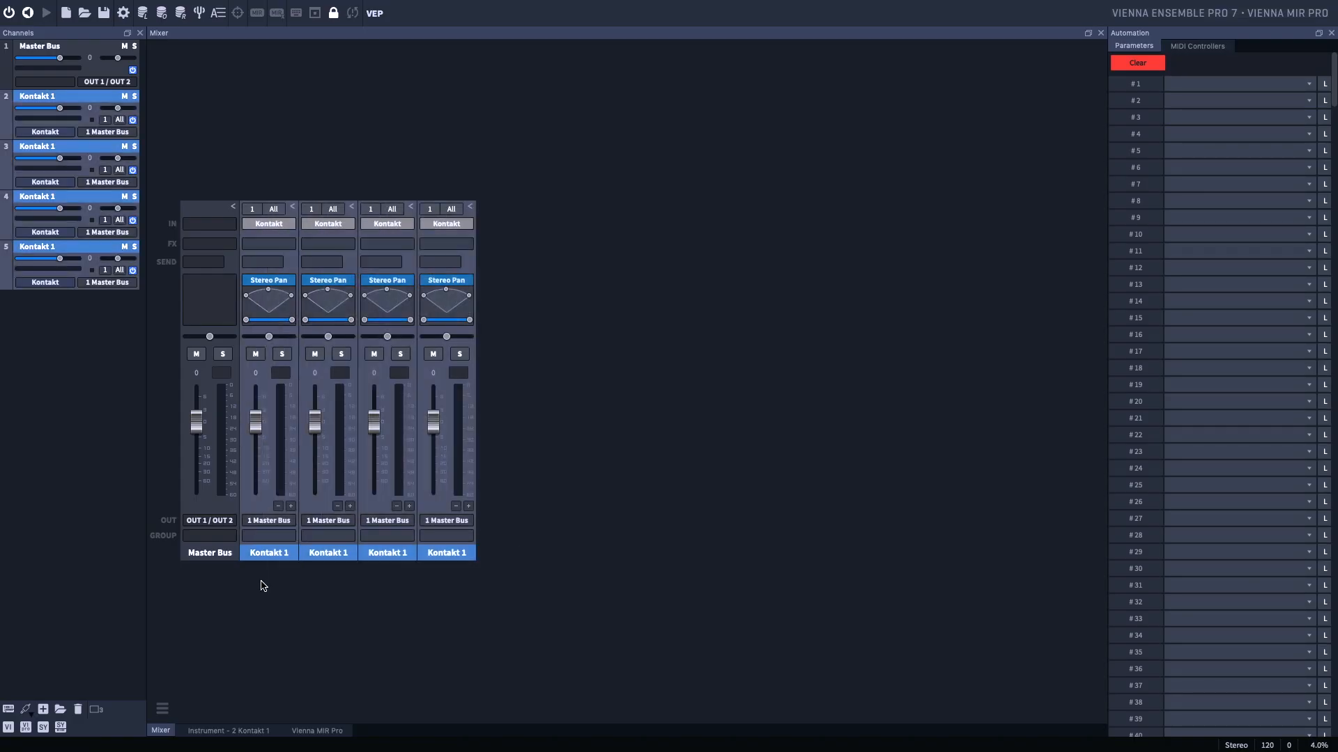
# Step: Rename the four instrument channels 'Trumpet', giving Trumpet 1 through Trumpet 4
pyautogui.rightClick(268, 552)
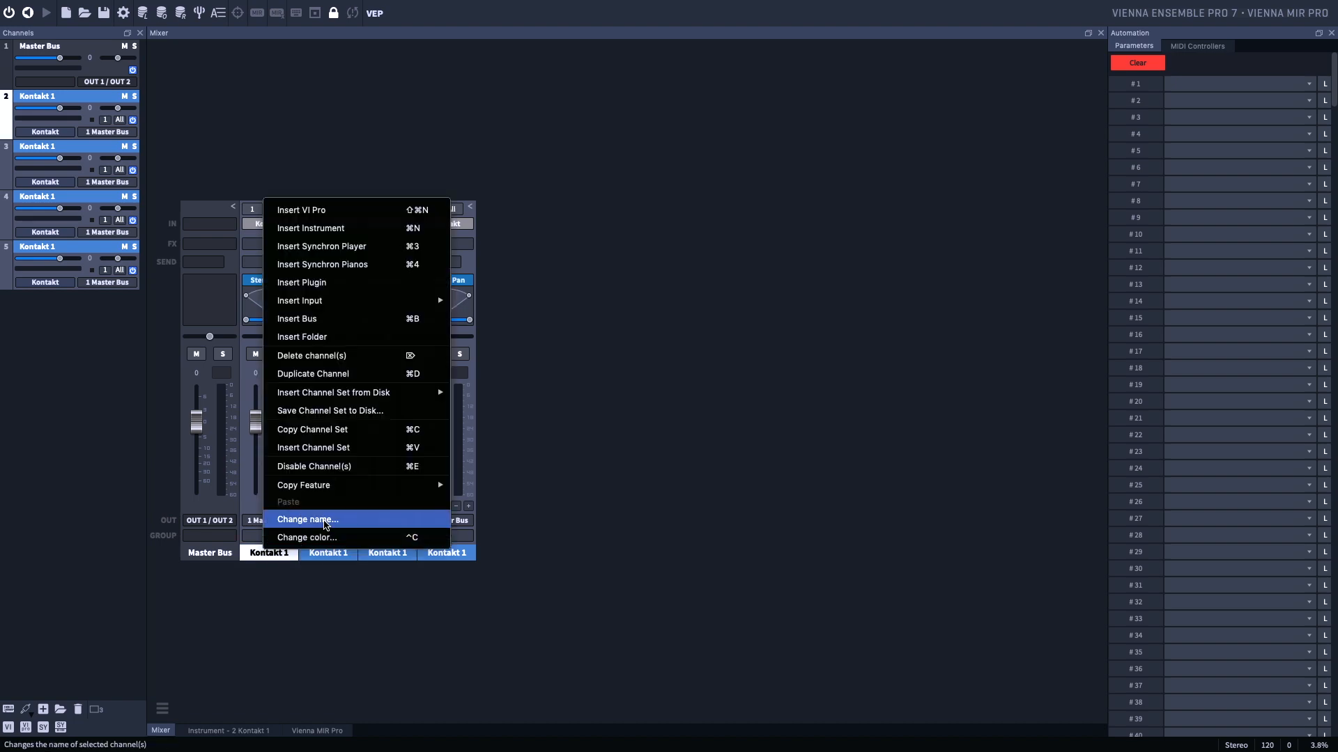
pyautogui.click(307, 519)
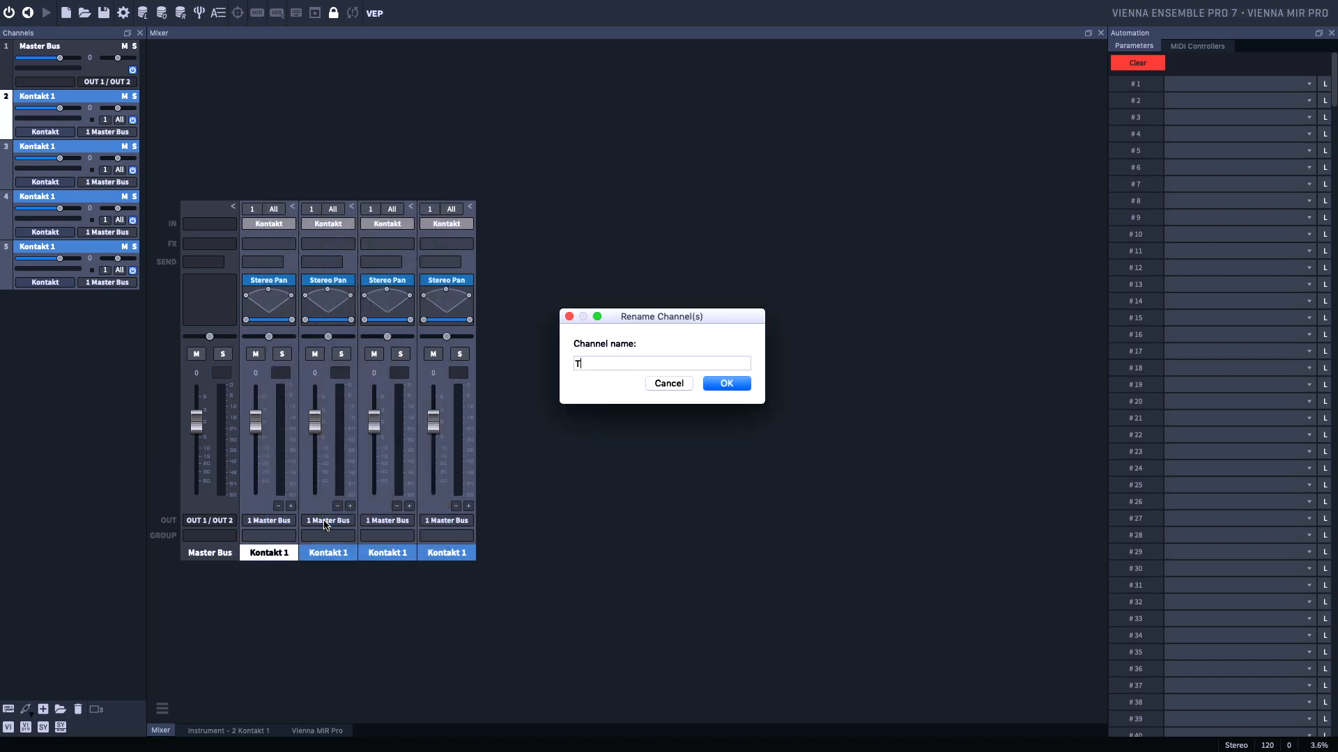
pyautogui.write('rumpet')
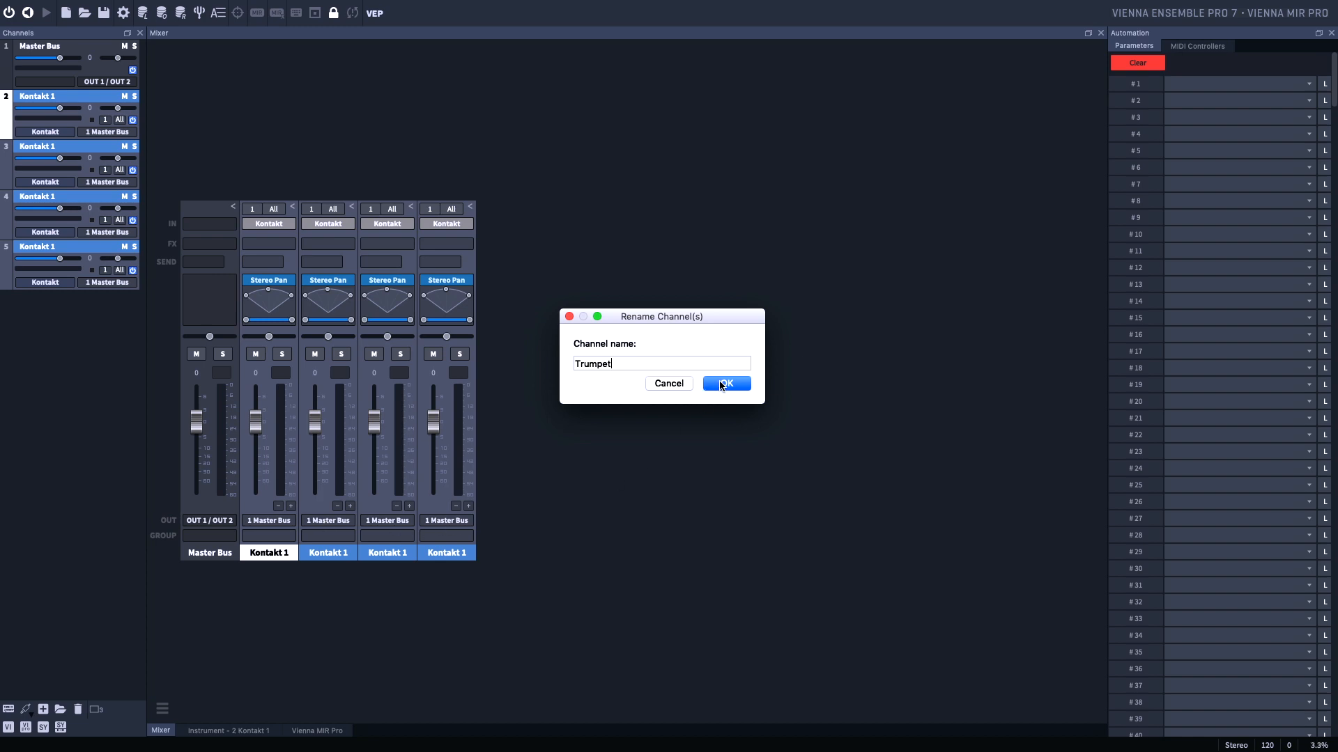
pyautogui.click(725, 384)
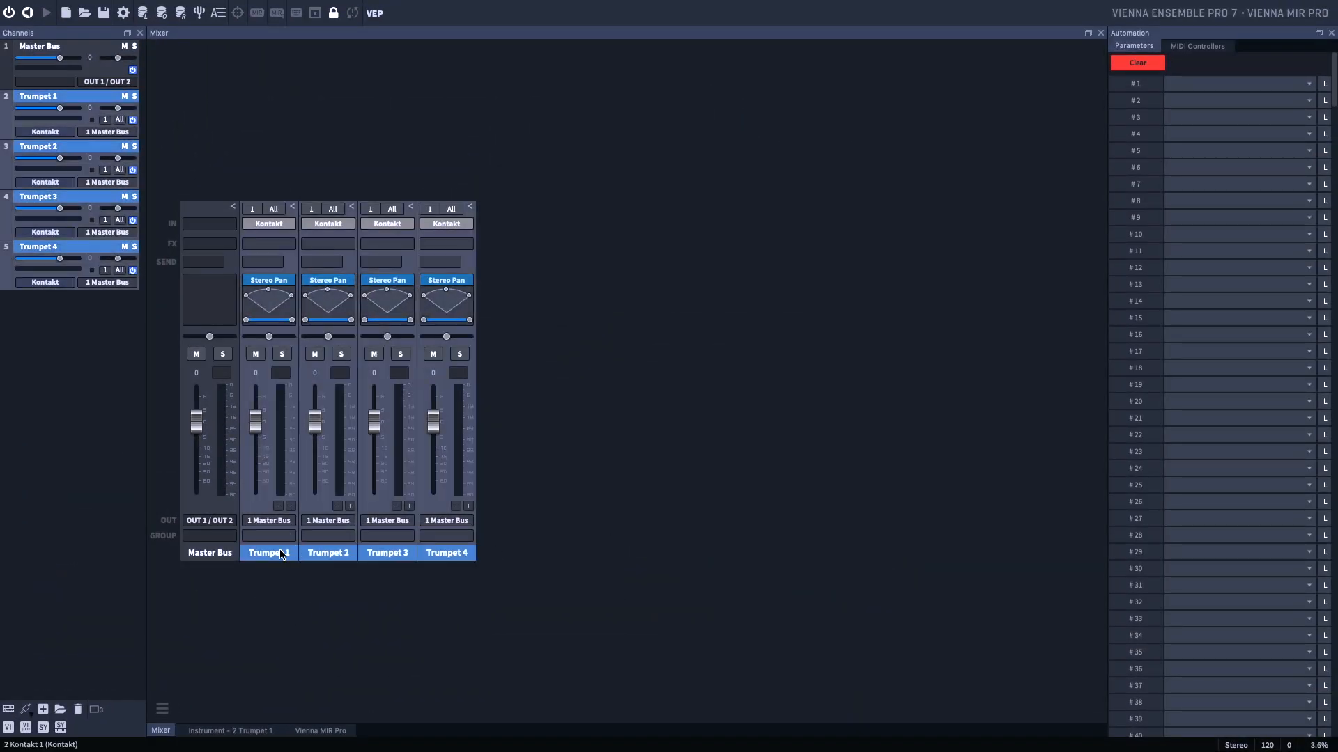
pyautogui.moveTo(274, 561)
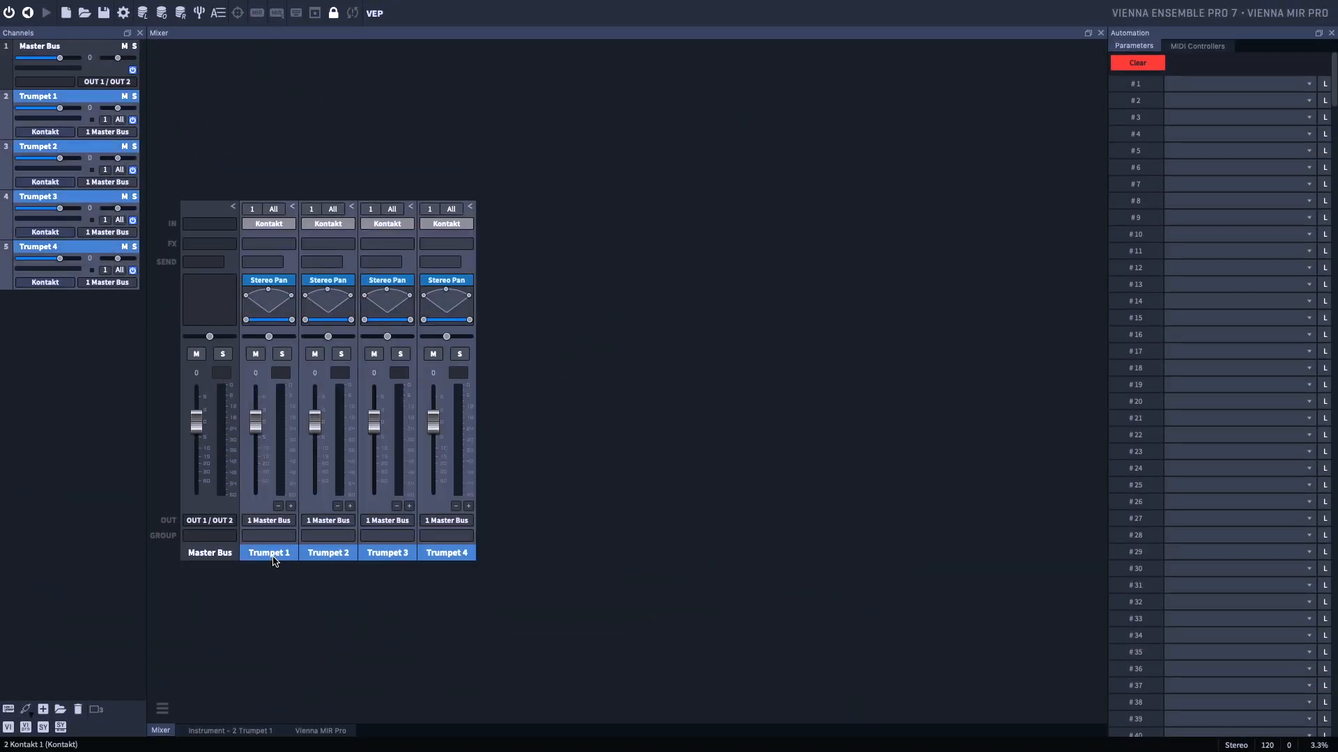
pyautogui.click(268, 552)
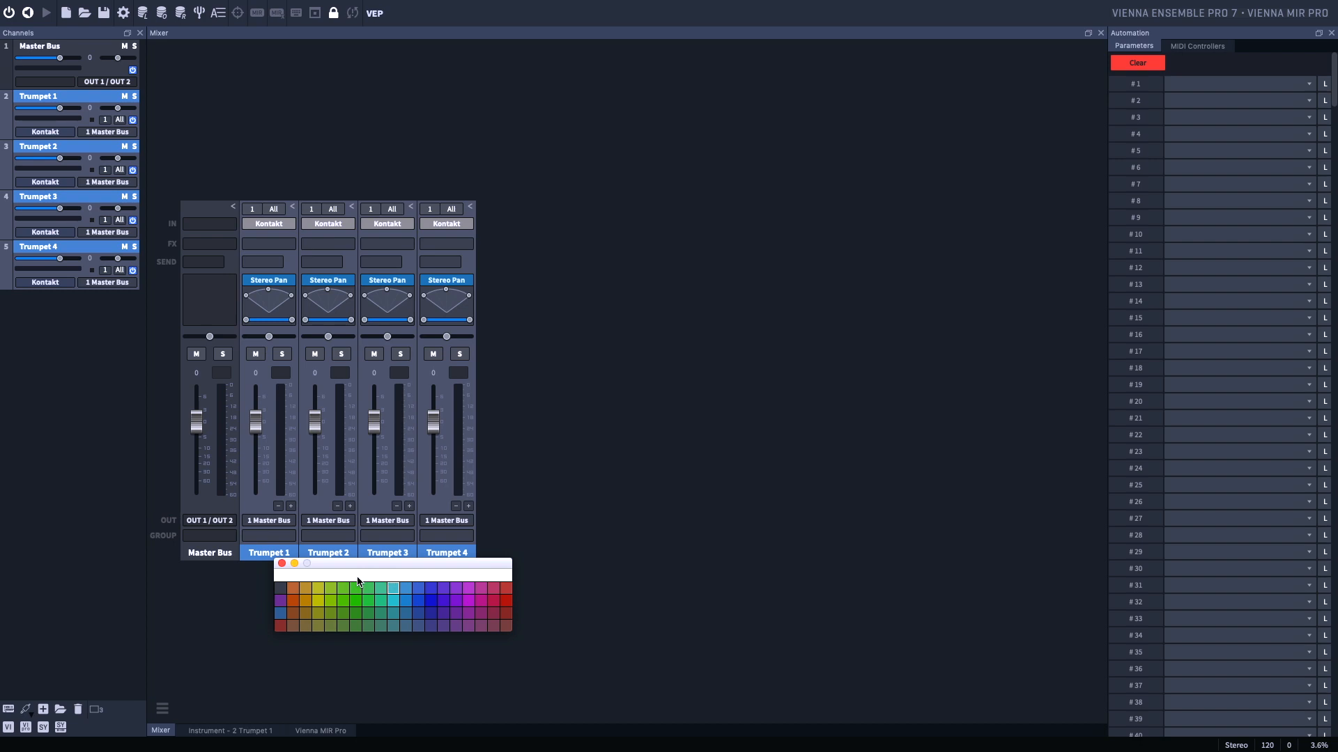
# Step: Colour the four Trumpet channels a dark, muted gold using the system colour dialog
pyautogui.click(392, 575)
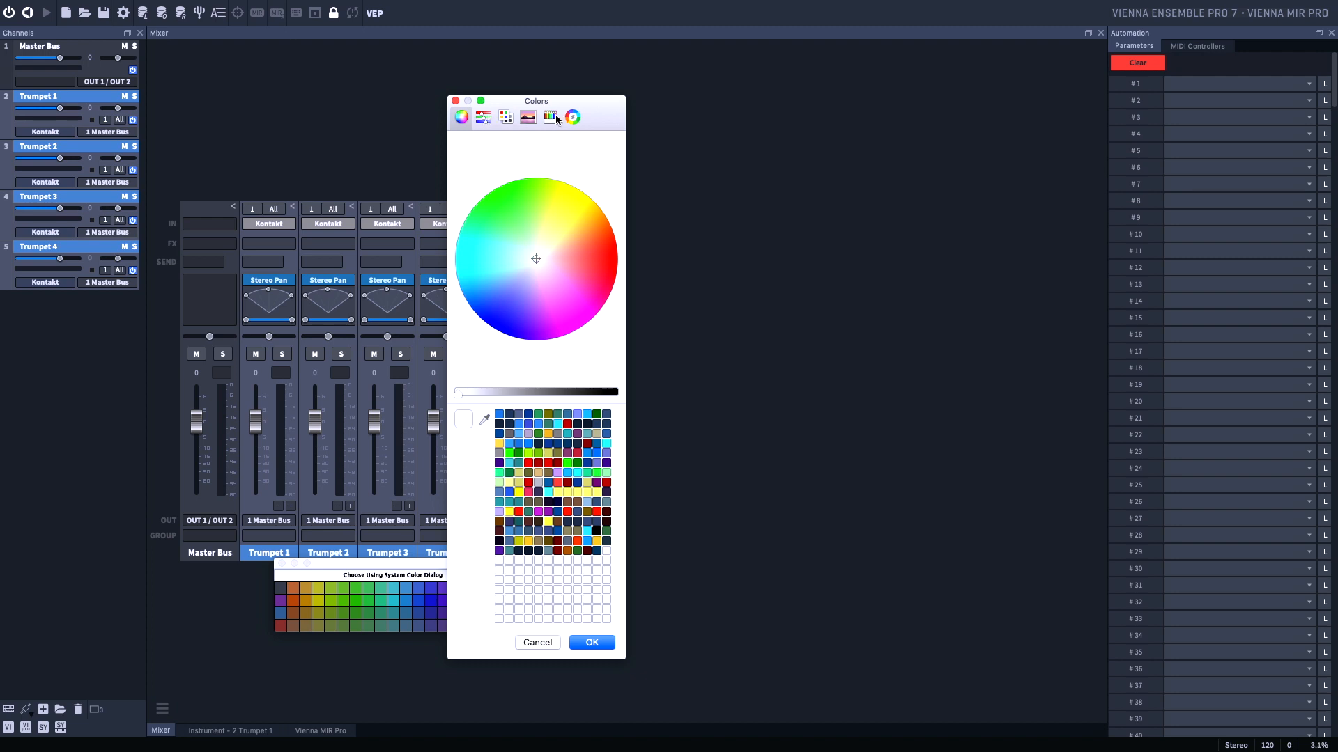
pyautogui.click(573, 117)
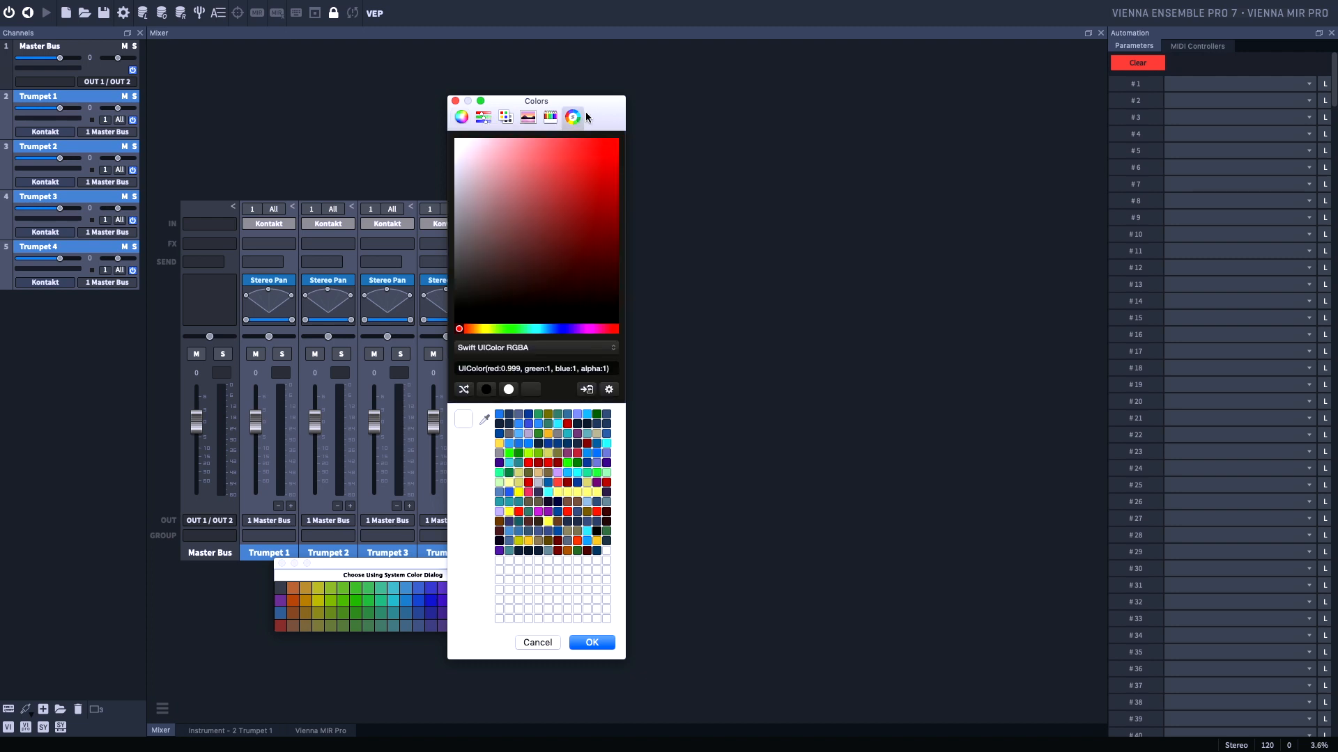
pyautogui.moveTo(601, 115)
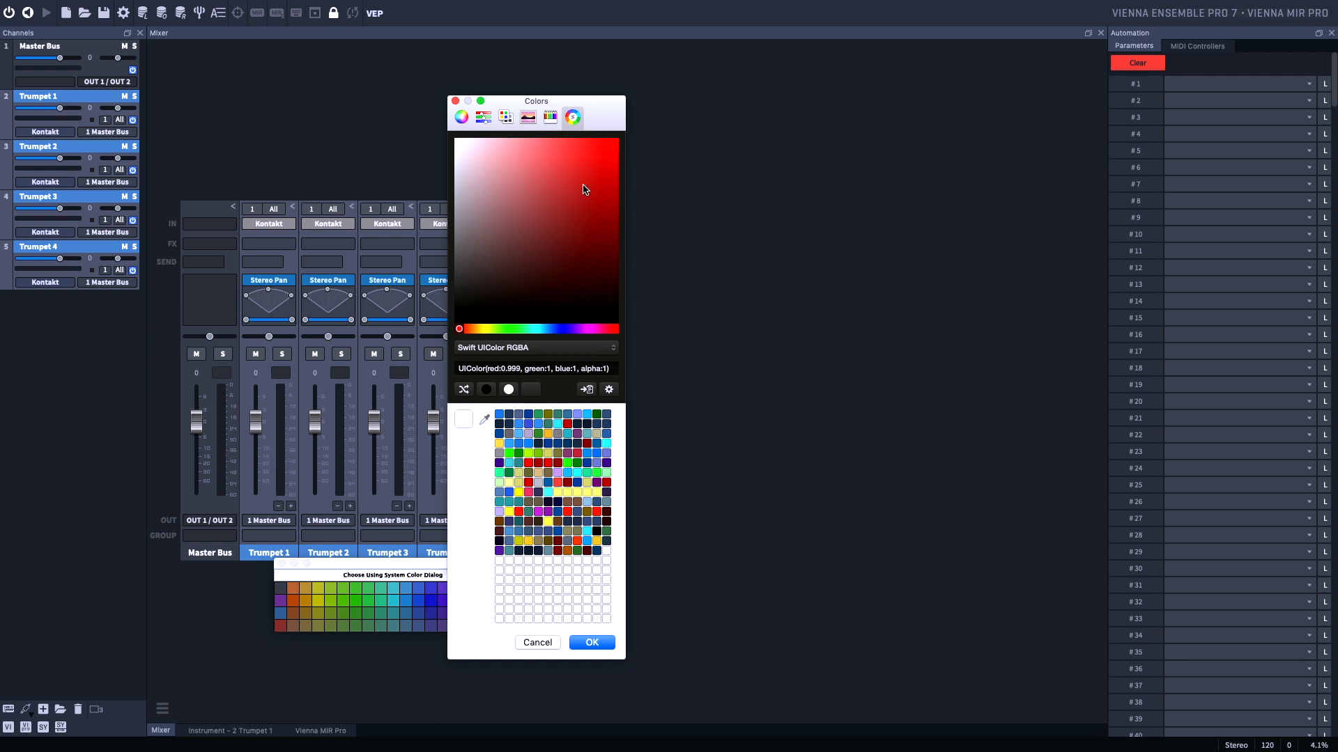
pyautogui.moveTo(552, 271)
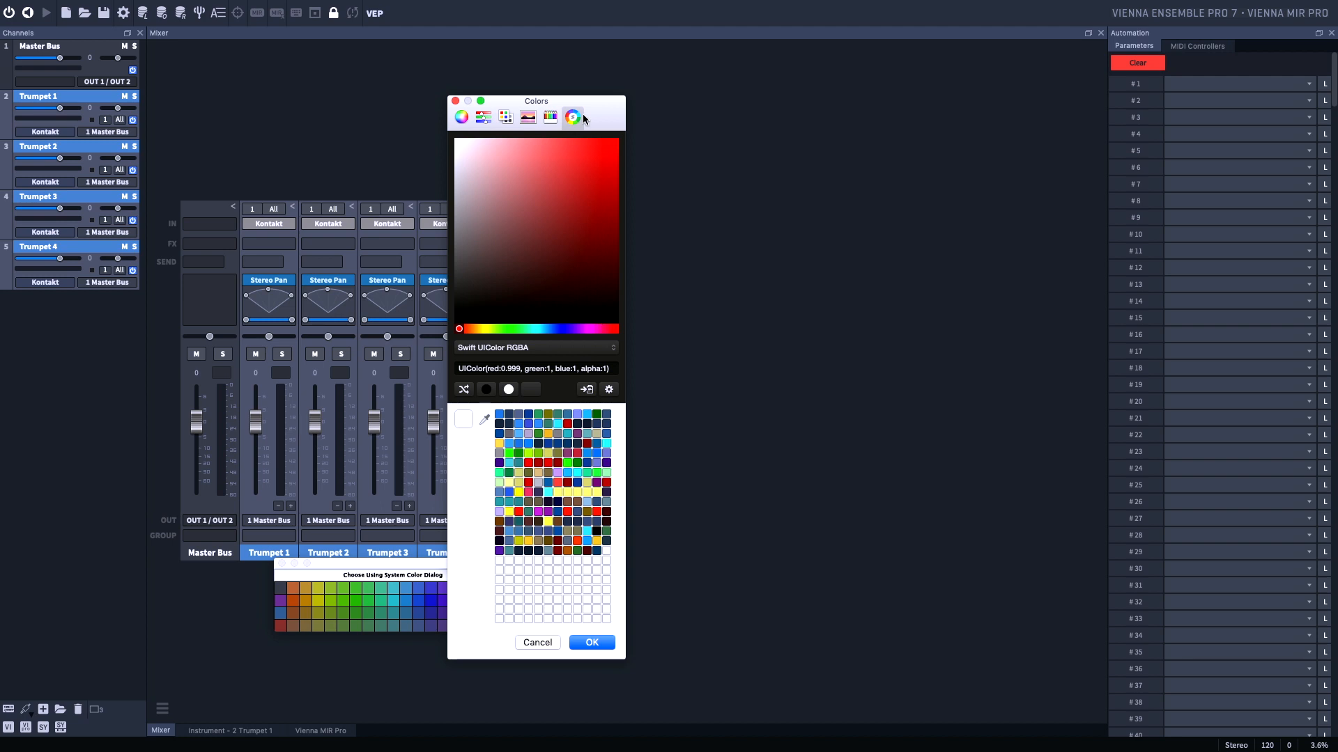
pyautogui.moveTo(498, 318)
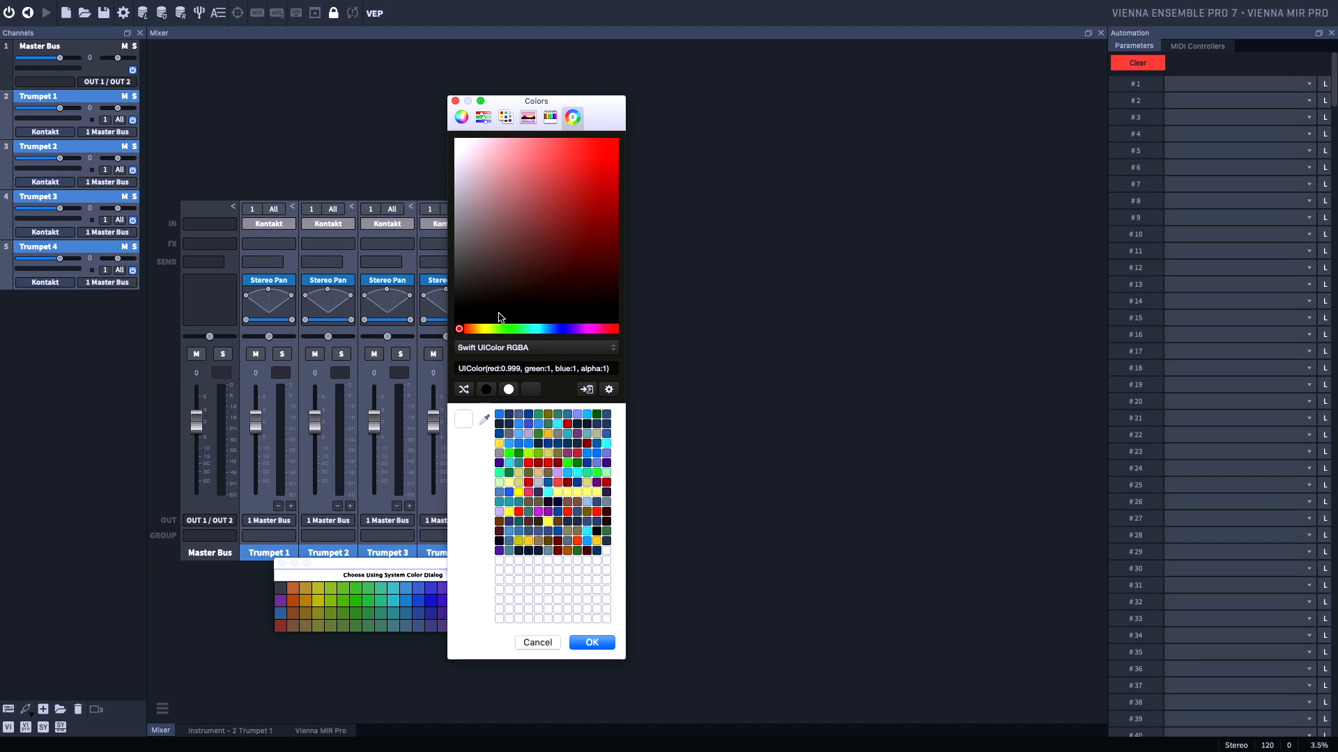
pyautogui.click(476, 328)
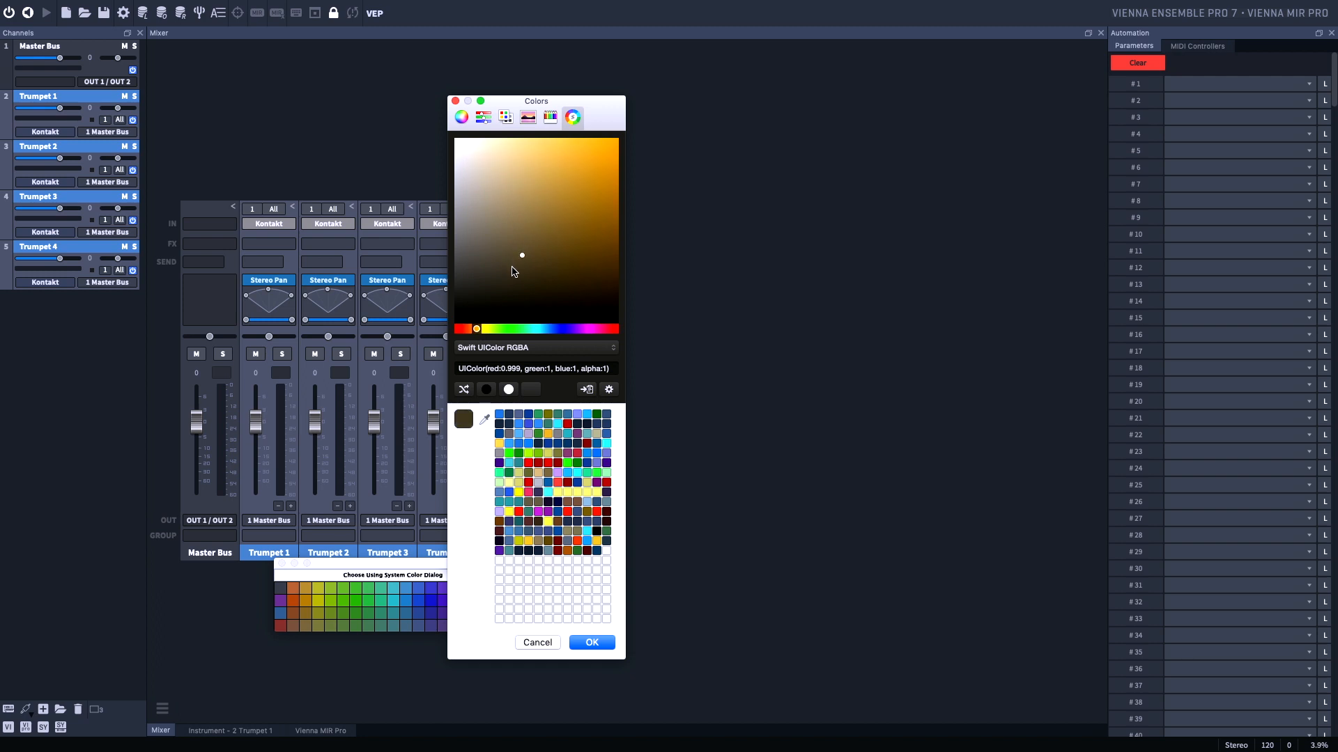
pyautogui.click(532, 202)
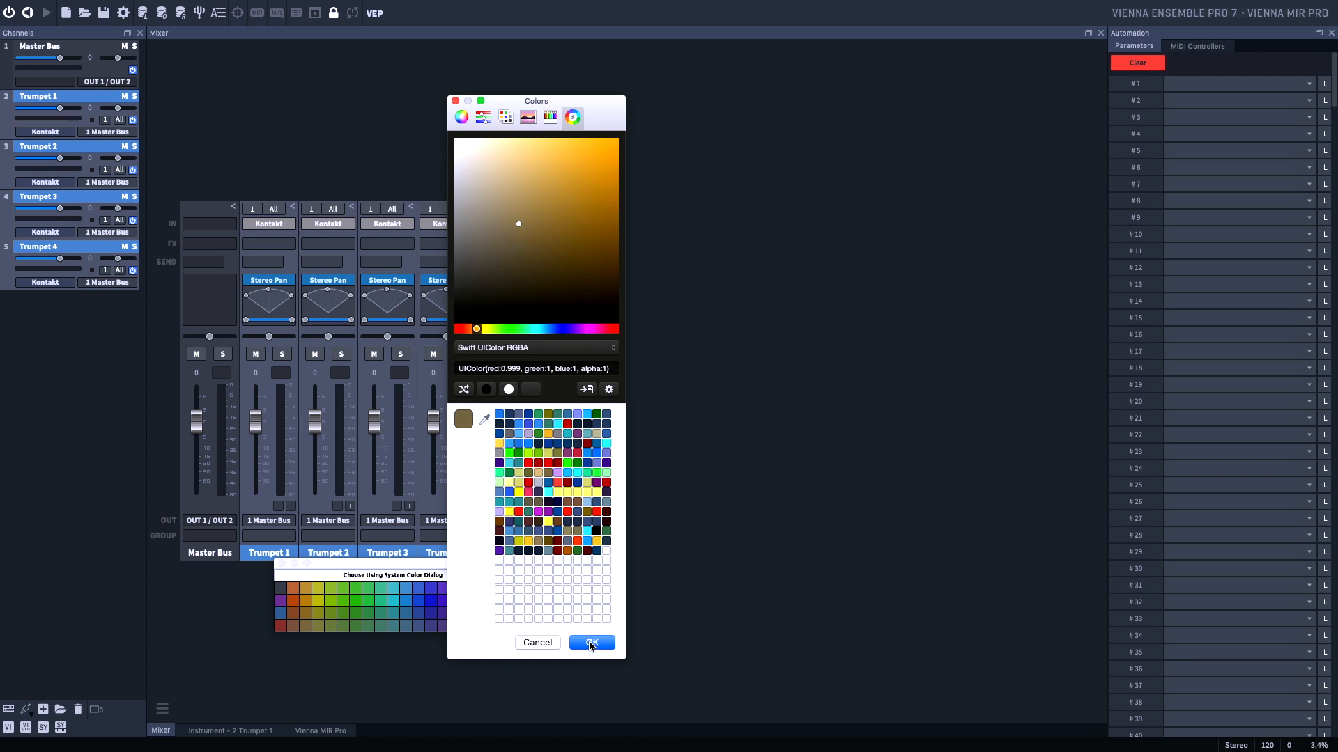
pyautogui.click(592, 643)
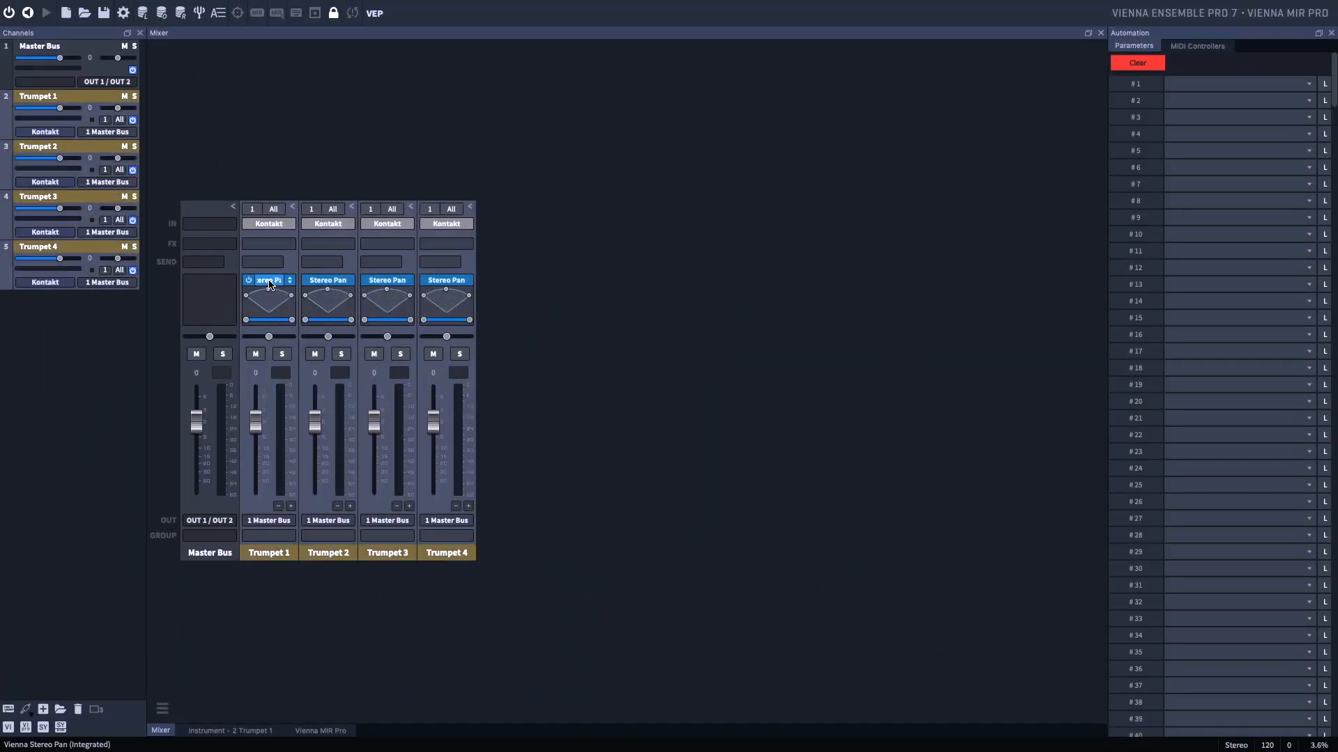
# Step: Remove the stereo panner from the Trumpet channels and reselect Trumpet 1
pyautogui.click(268, 280)
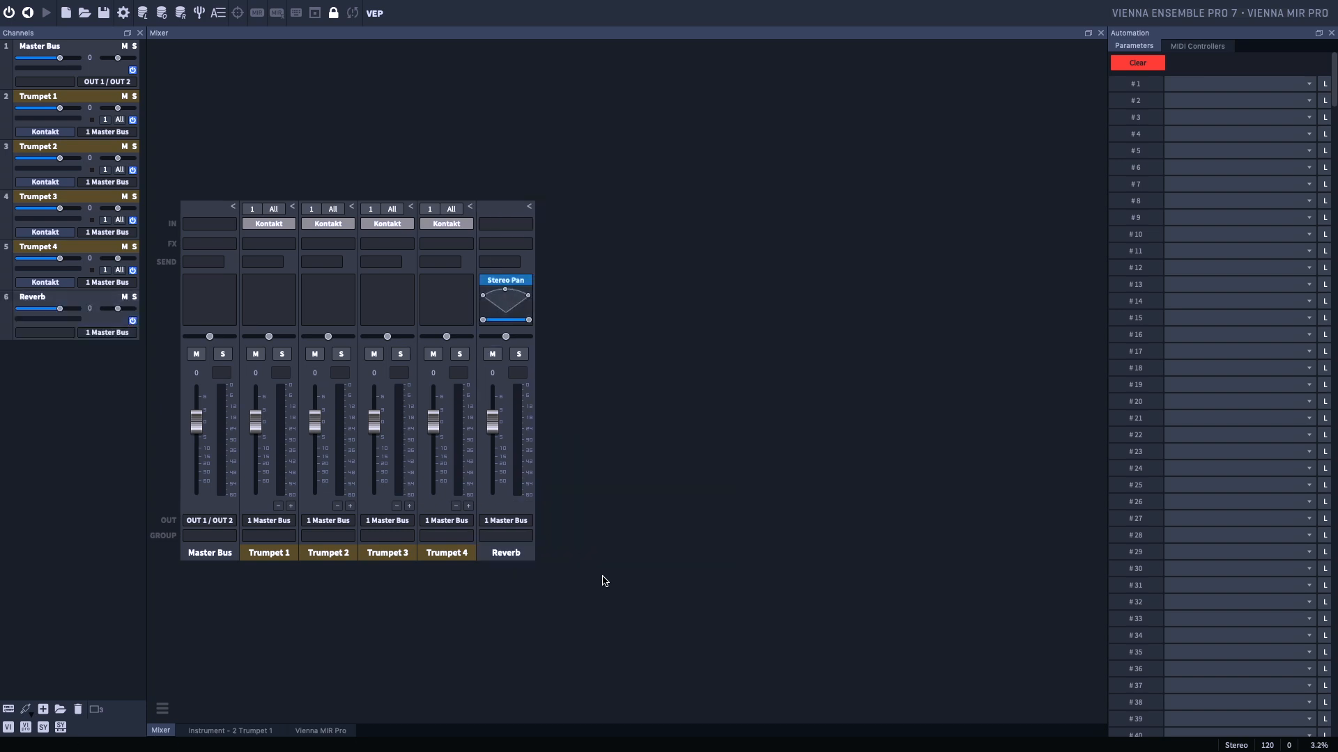
pyautogui.click(504, 551)
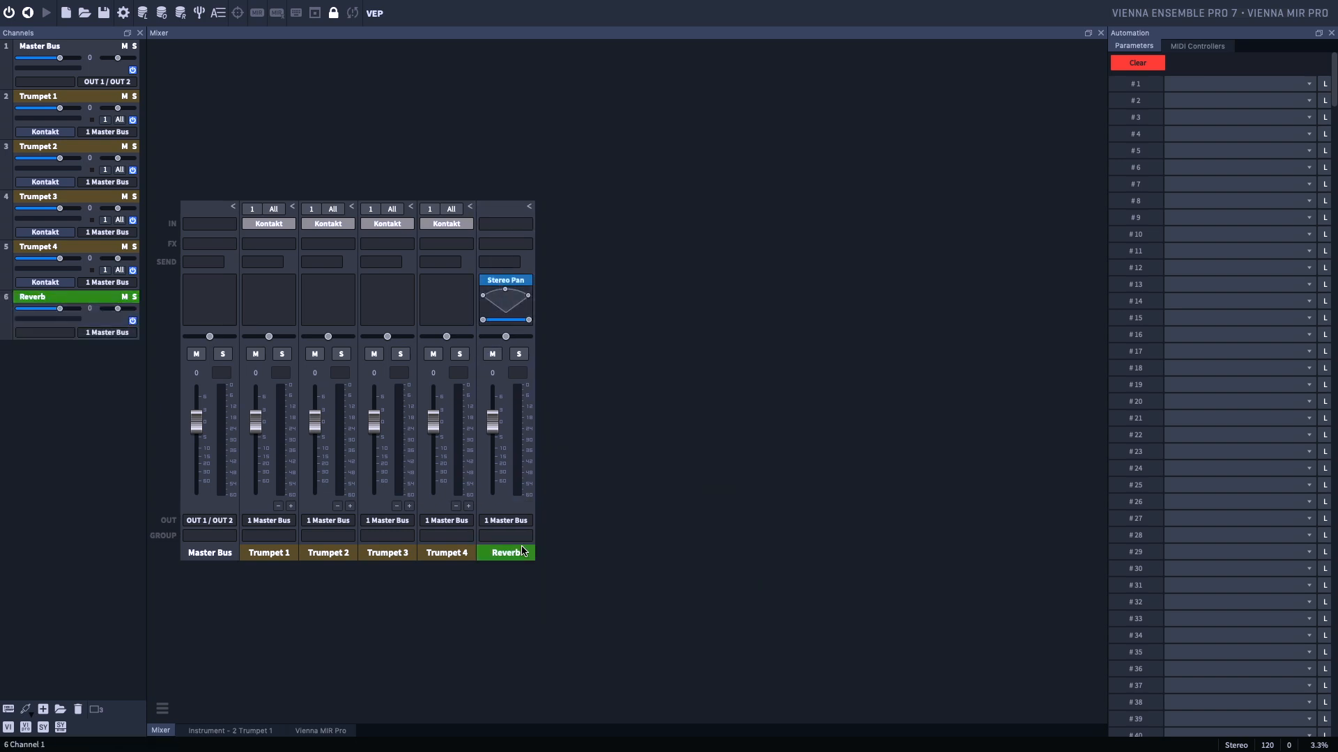
pyautogui.click(268, 552)
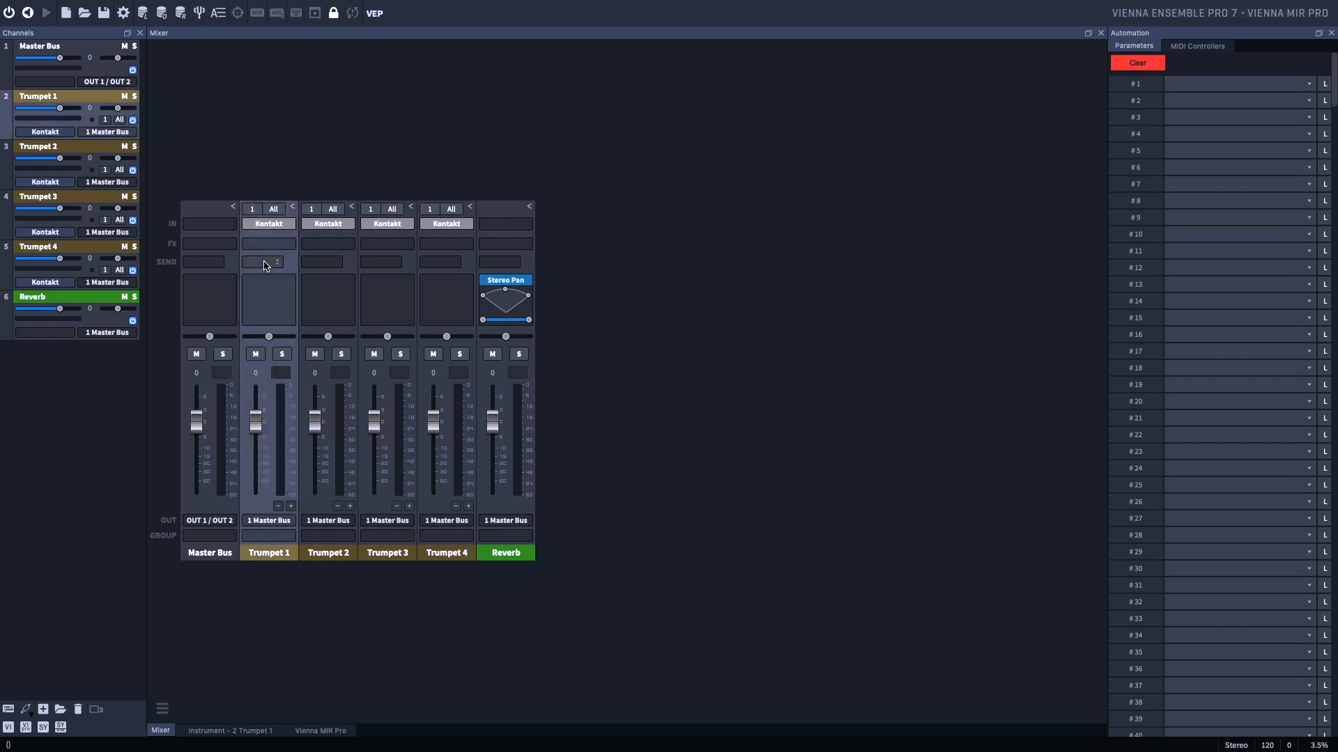
# Step: Add a Trumpet 1 send to Bus 6 Reverb and set its level to 0
pyautogui.click(266, 262)
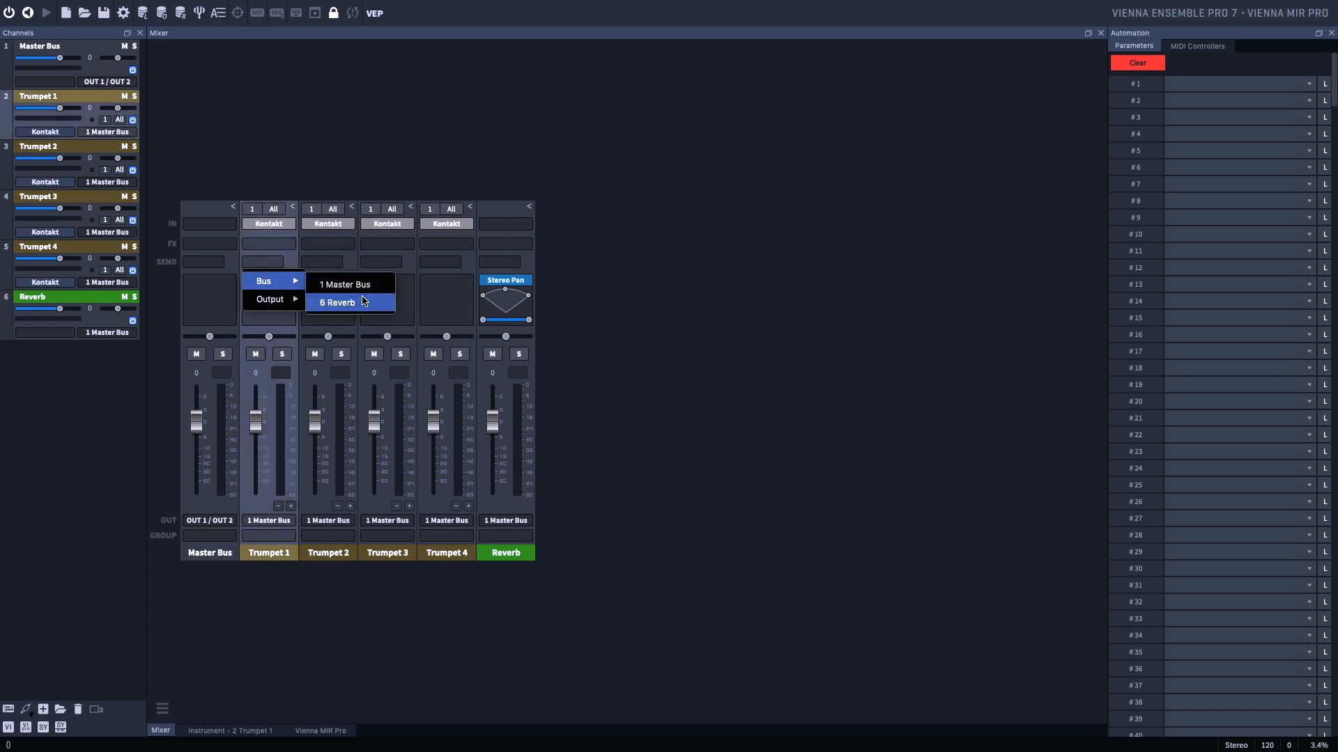
pyautogui.click(336, 303)
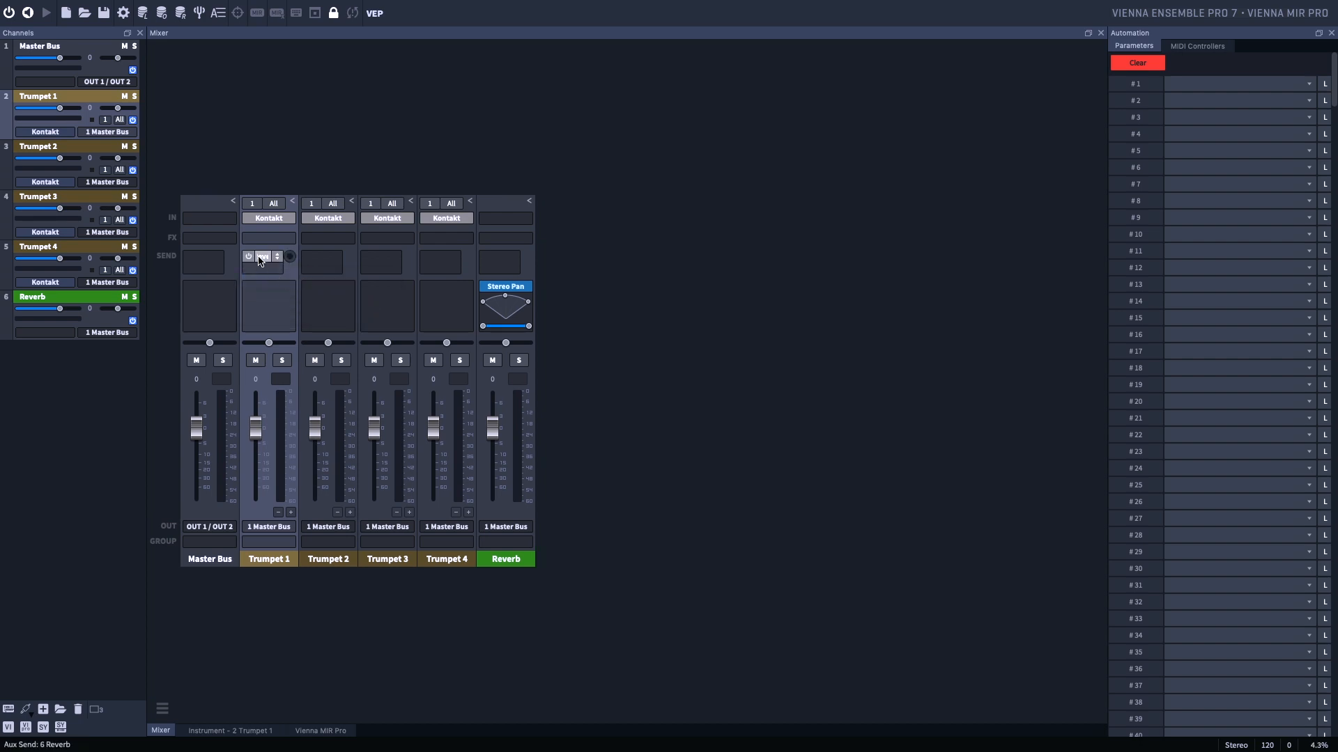
pyautogui.click(262, 256)
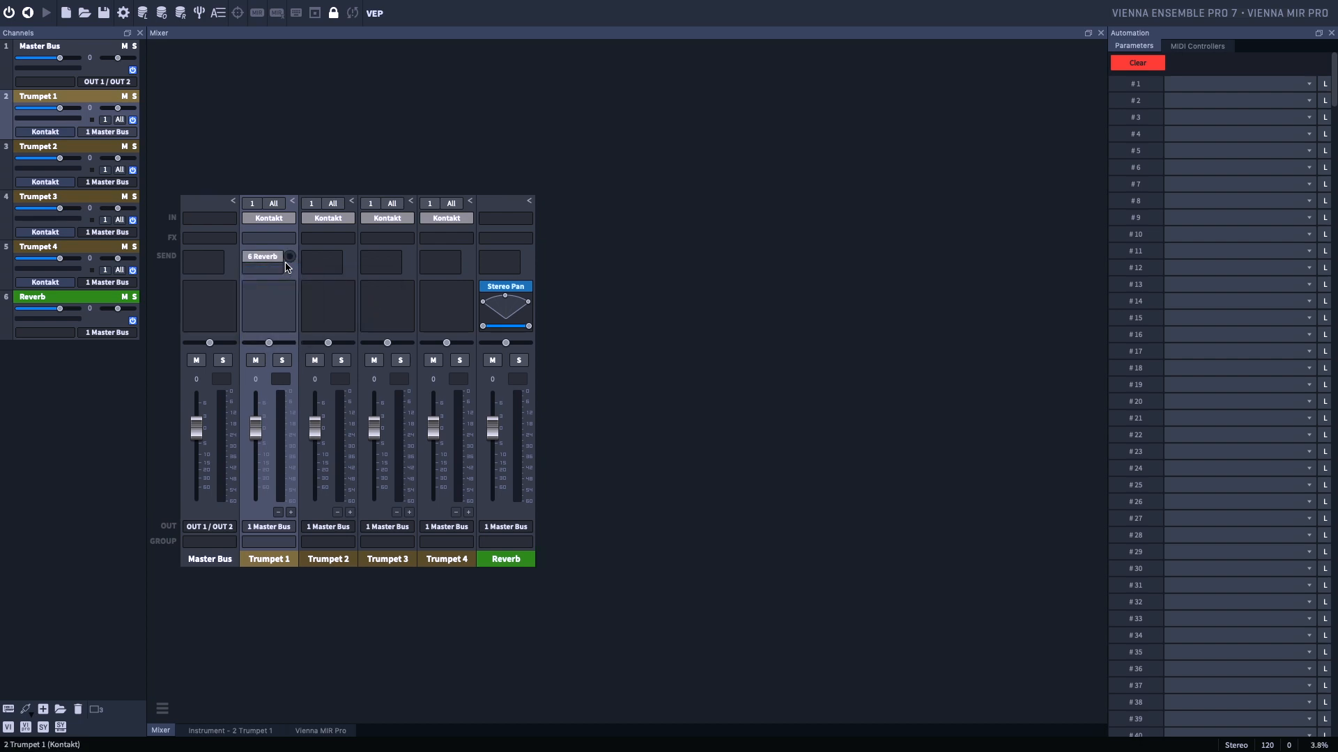
pyautogui.click(262, 255)
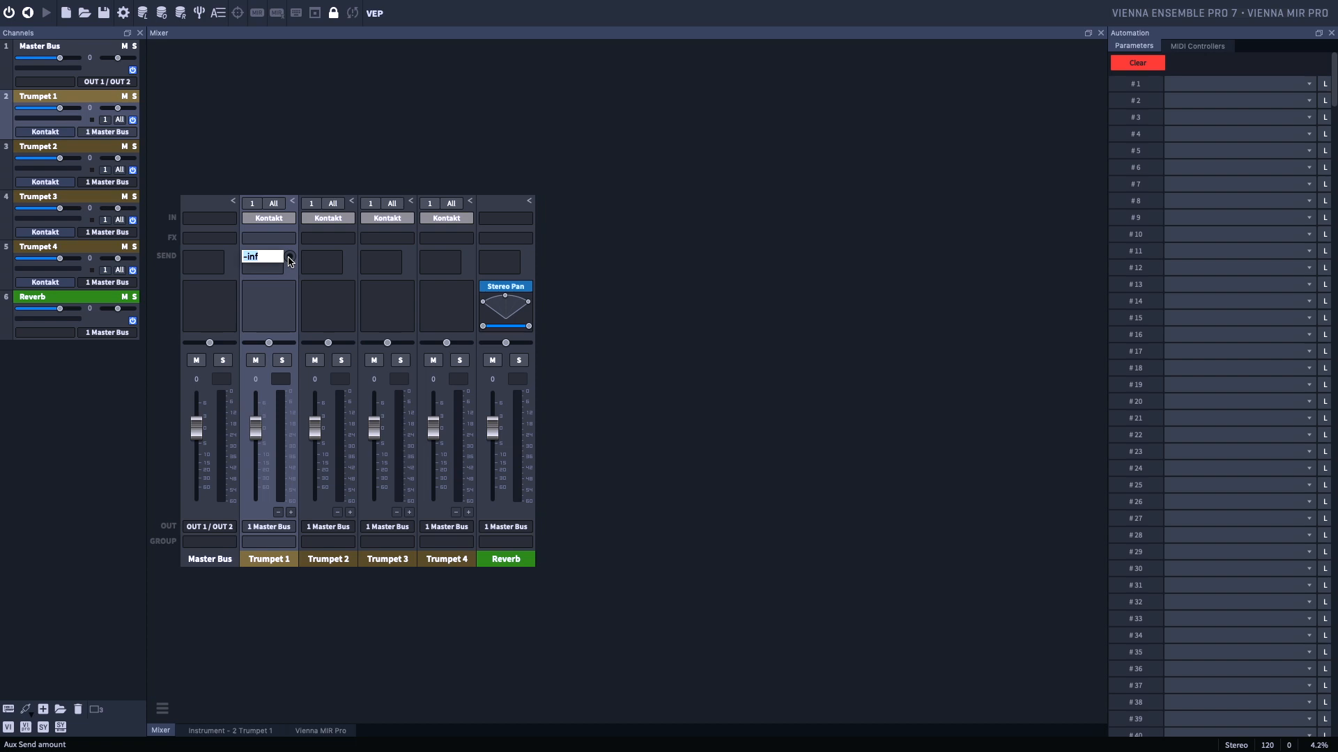
pyautogui.write('0')
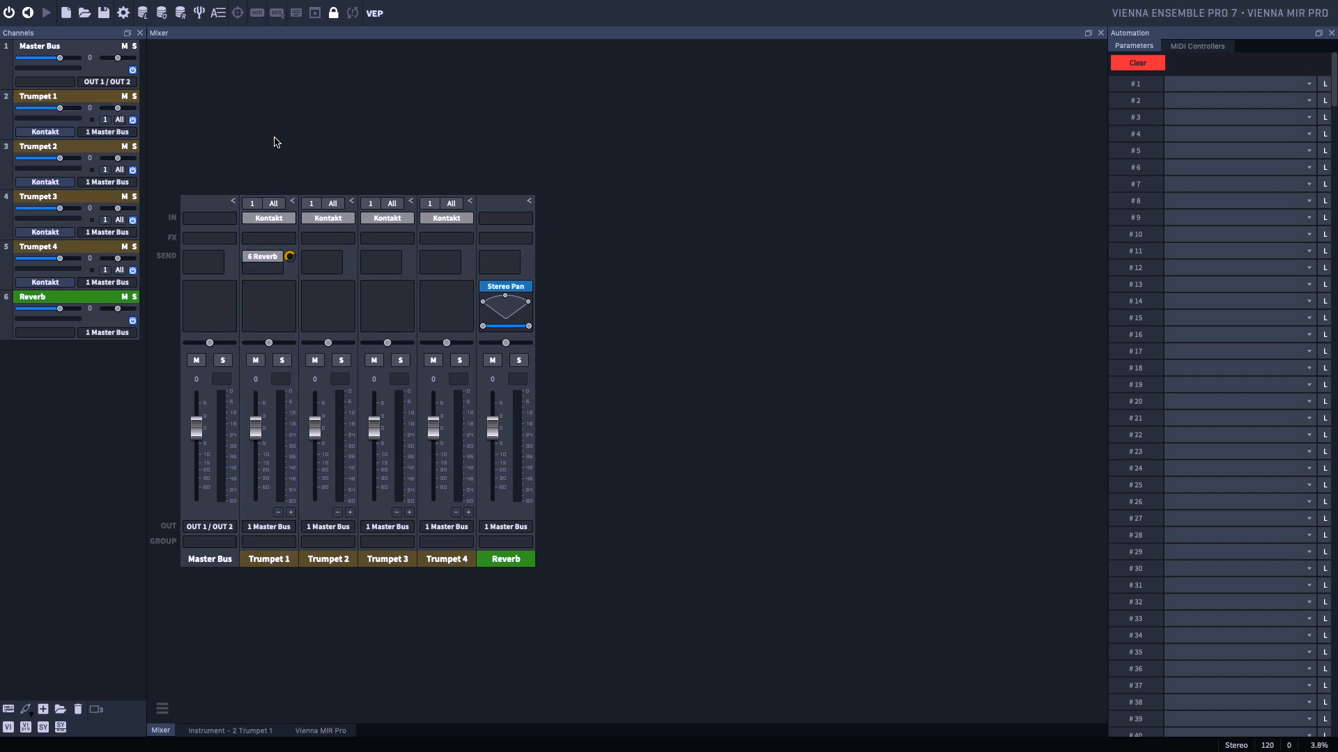
# Step: Copy Trumpet 1's Sends feature and select Trumpets 2–4 for pasting
pyautogui.click(268, 558)
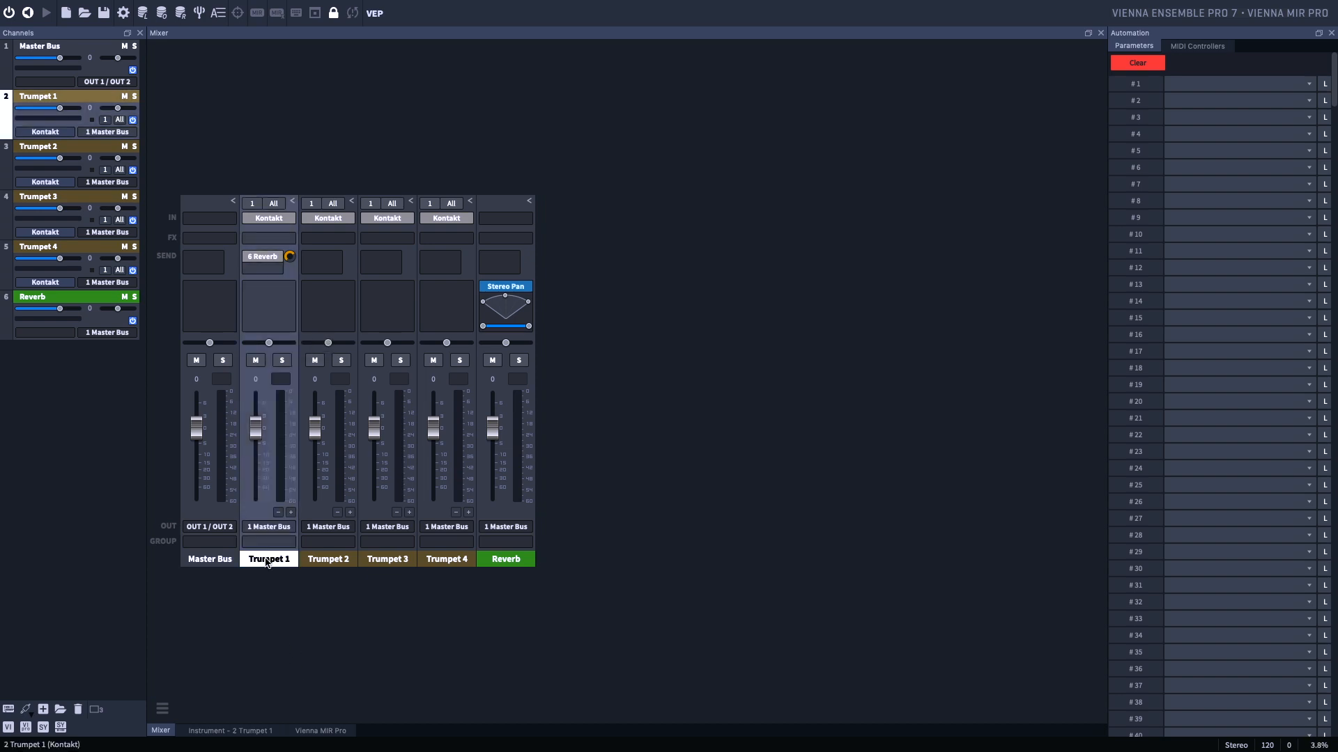
pyautogui.rightClick(267, 559)
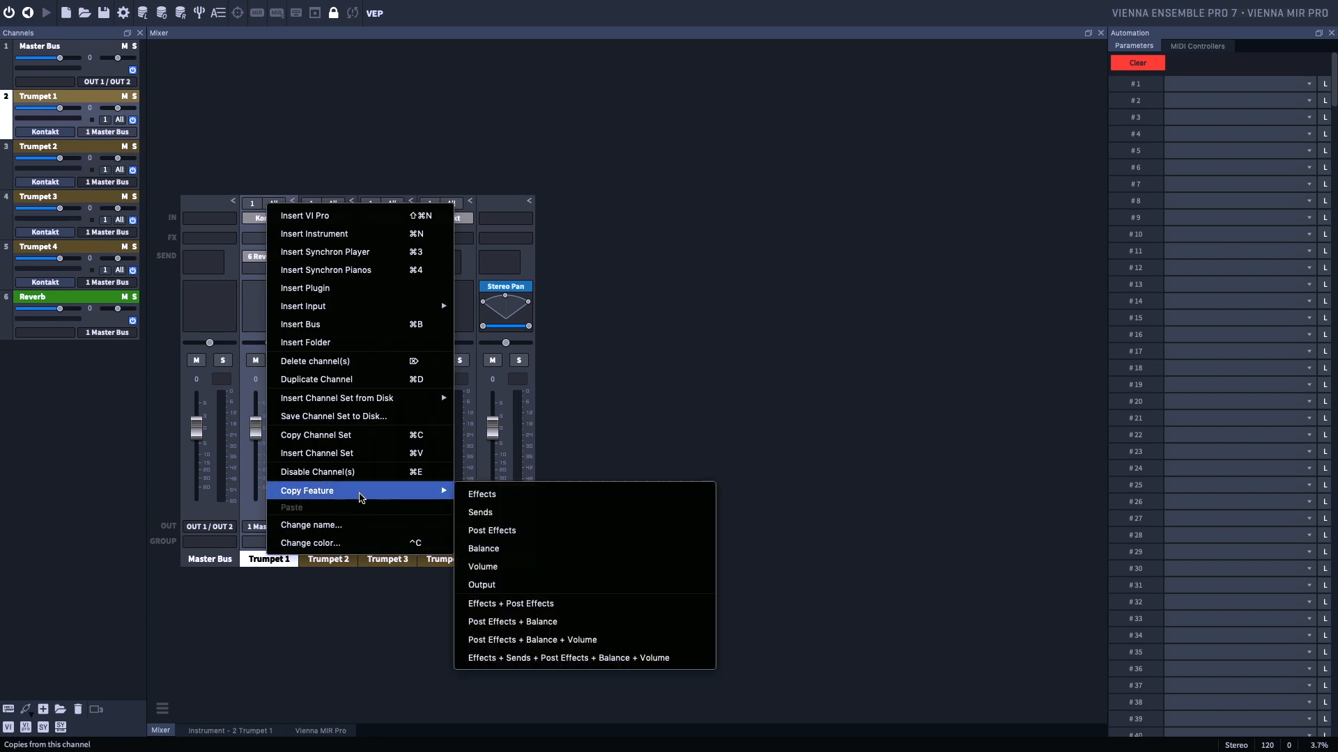
pyautogui.click(483, 566)
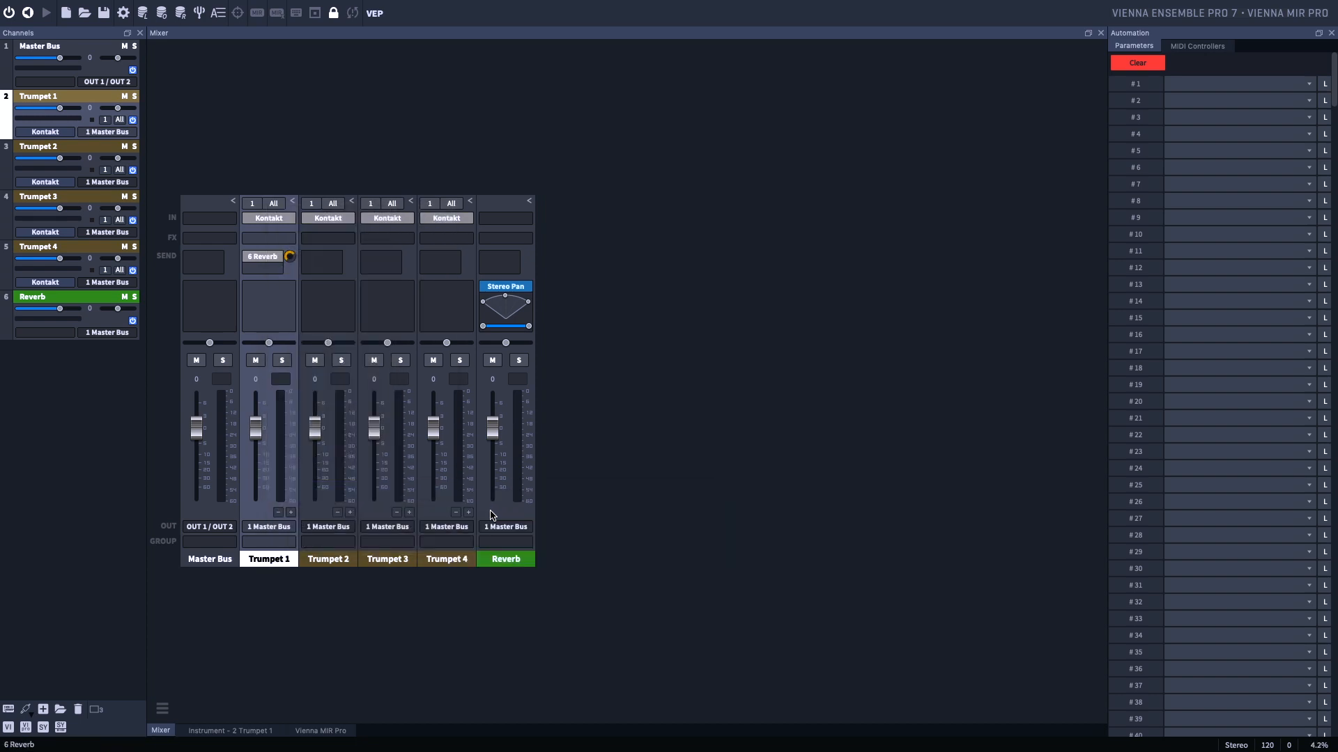
pyautogui.click(327, 559)
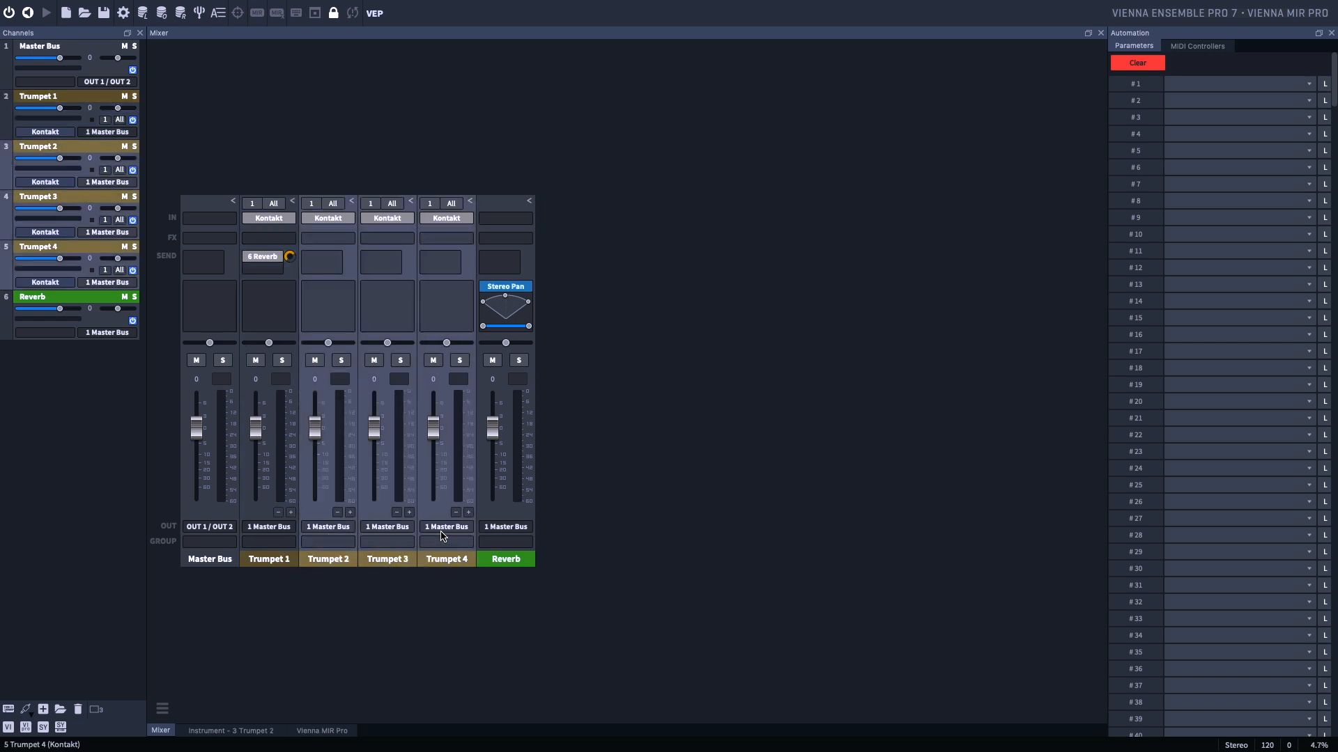
pyautogui.click(327, 559)
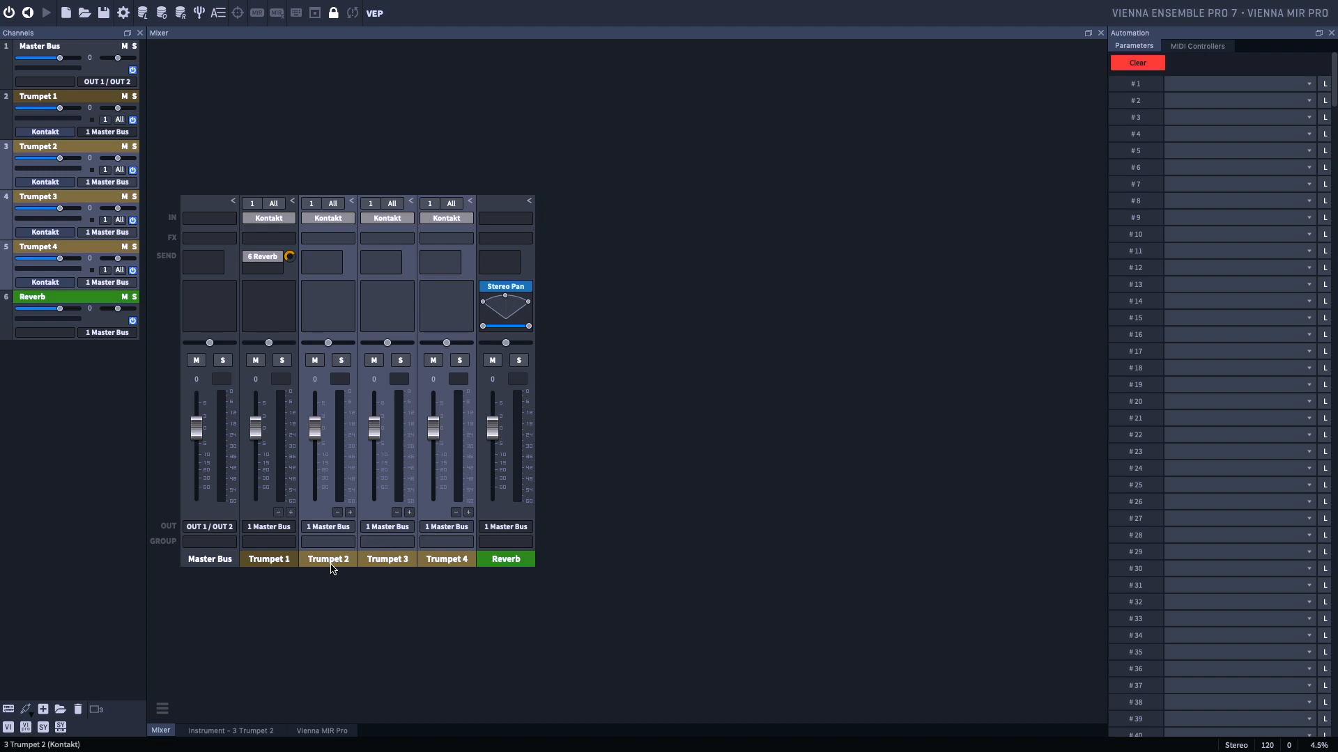
pyautogui.rightClick(328, 558)
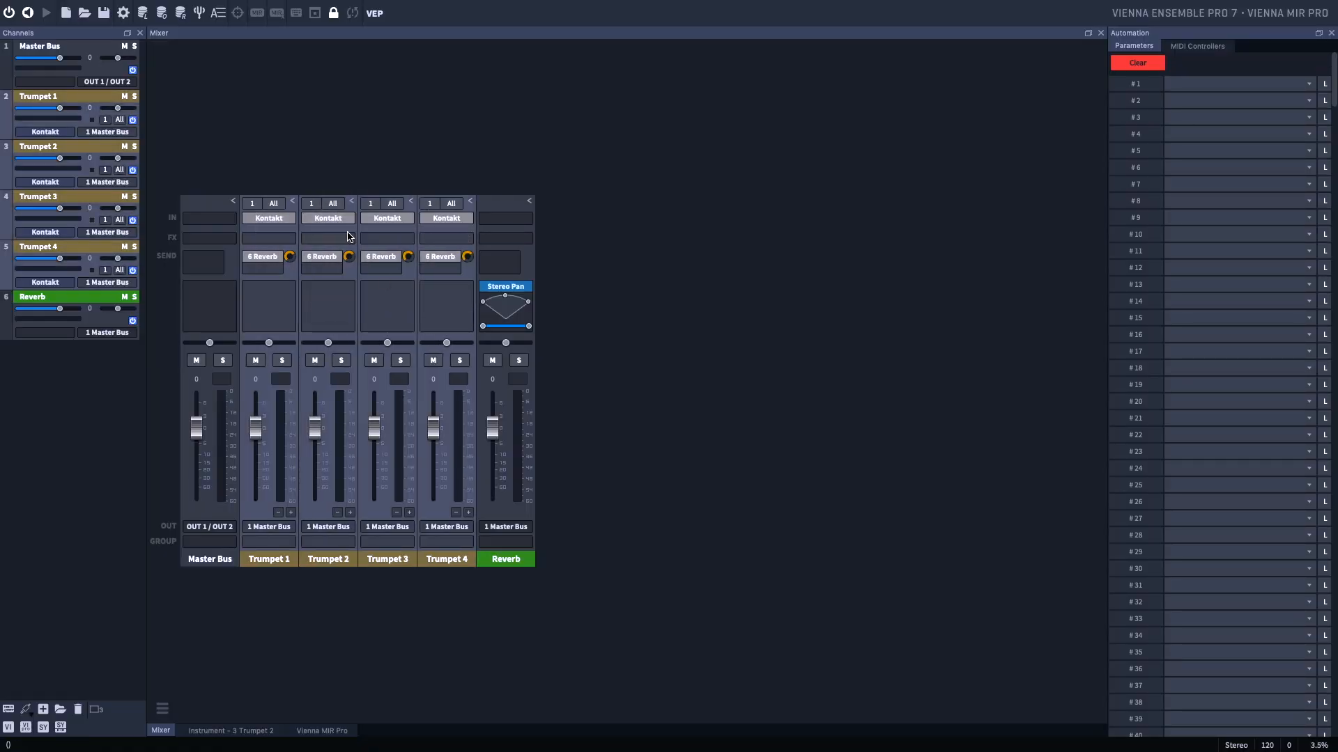
# Step: Paste the Reverb sends onto Trumpets 2–4 and reset MIDI port to VE PRO Plugin MIDI In 1
pyautogui.click(268, 218)
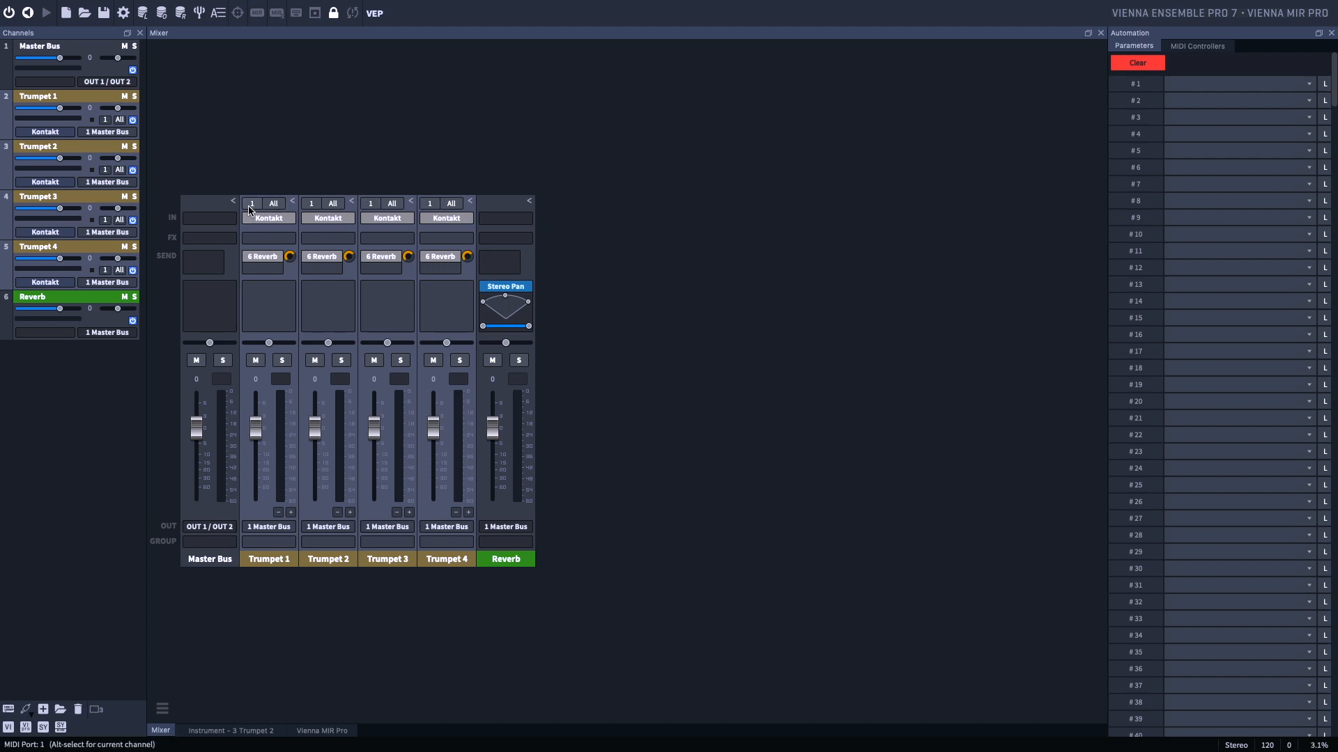
pyautogui.moveTo(252, 204)
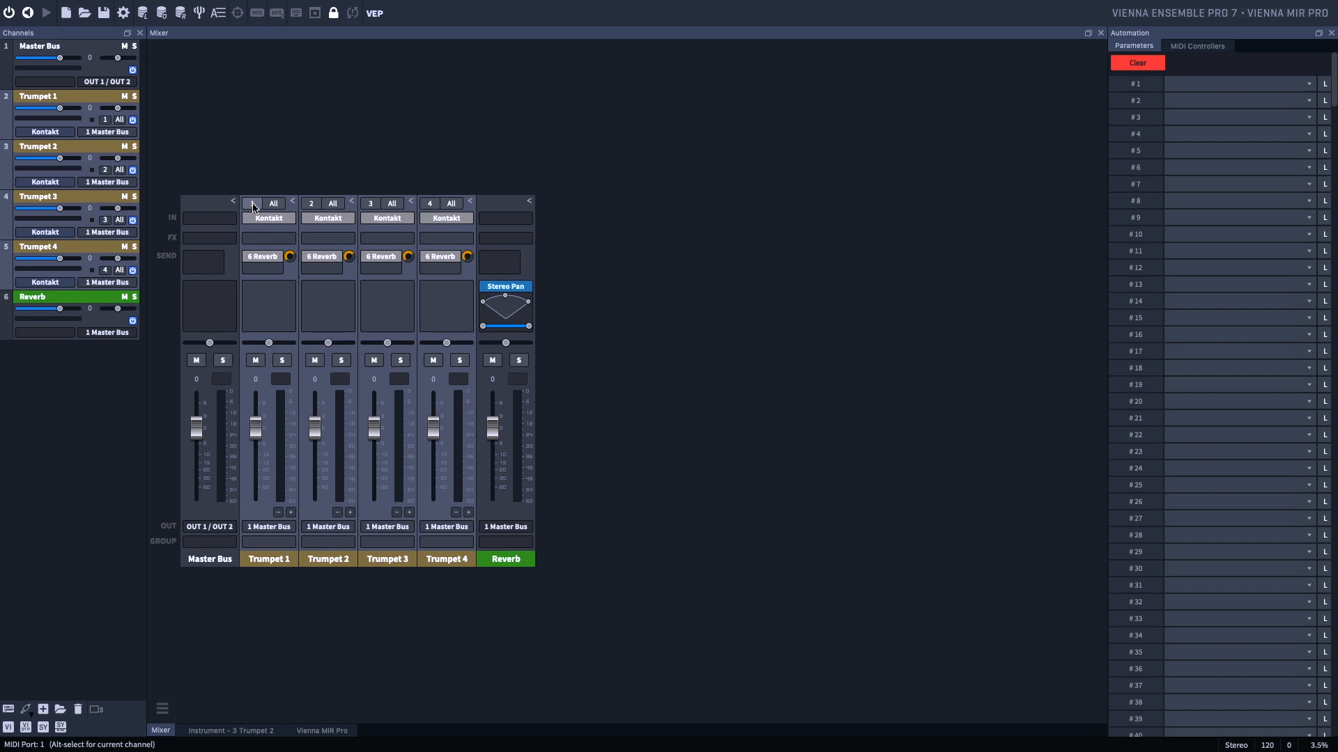
pyautogui.click(252, 203)
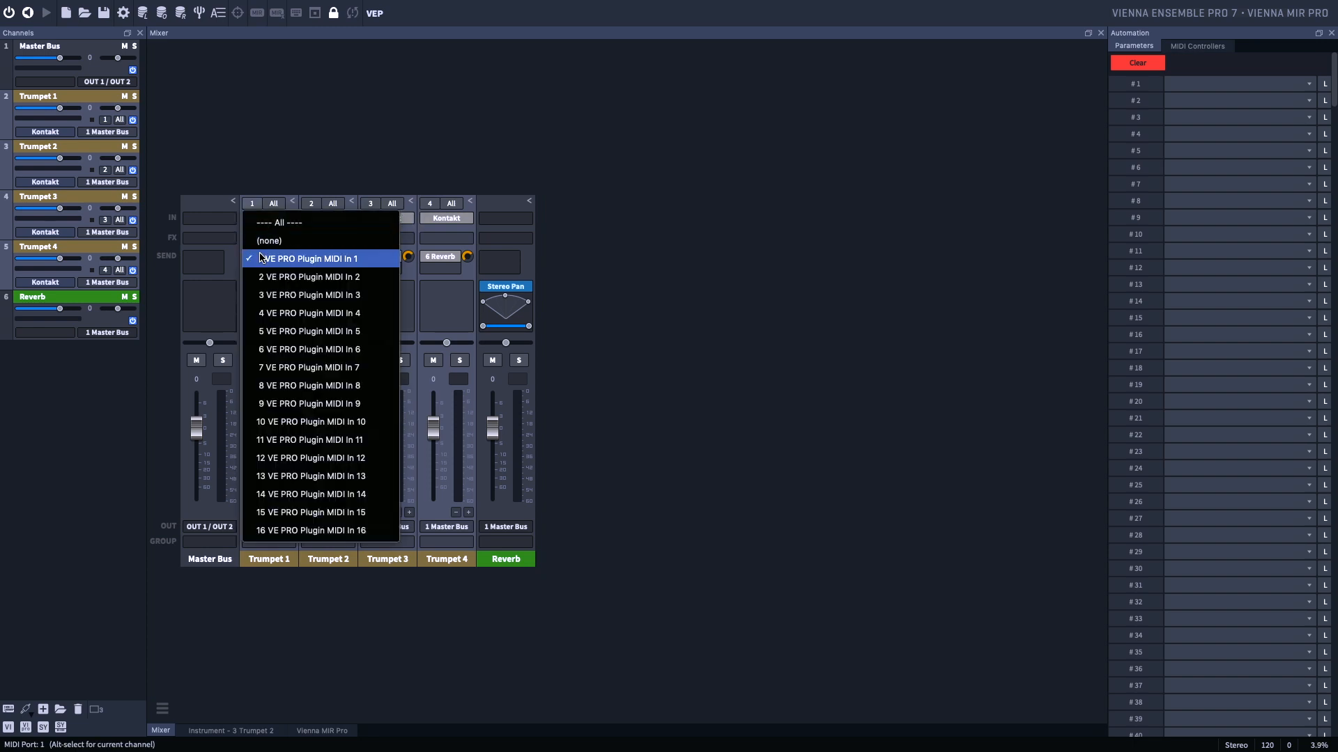
pyautogui.click(308, 258)
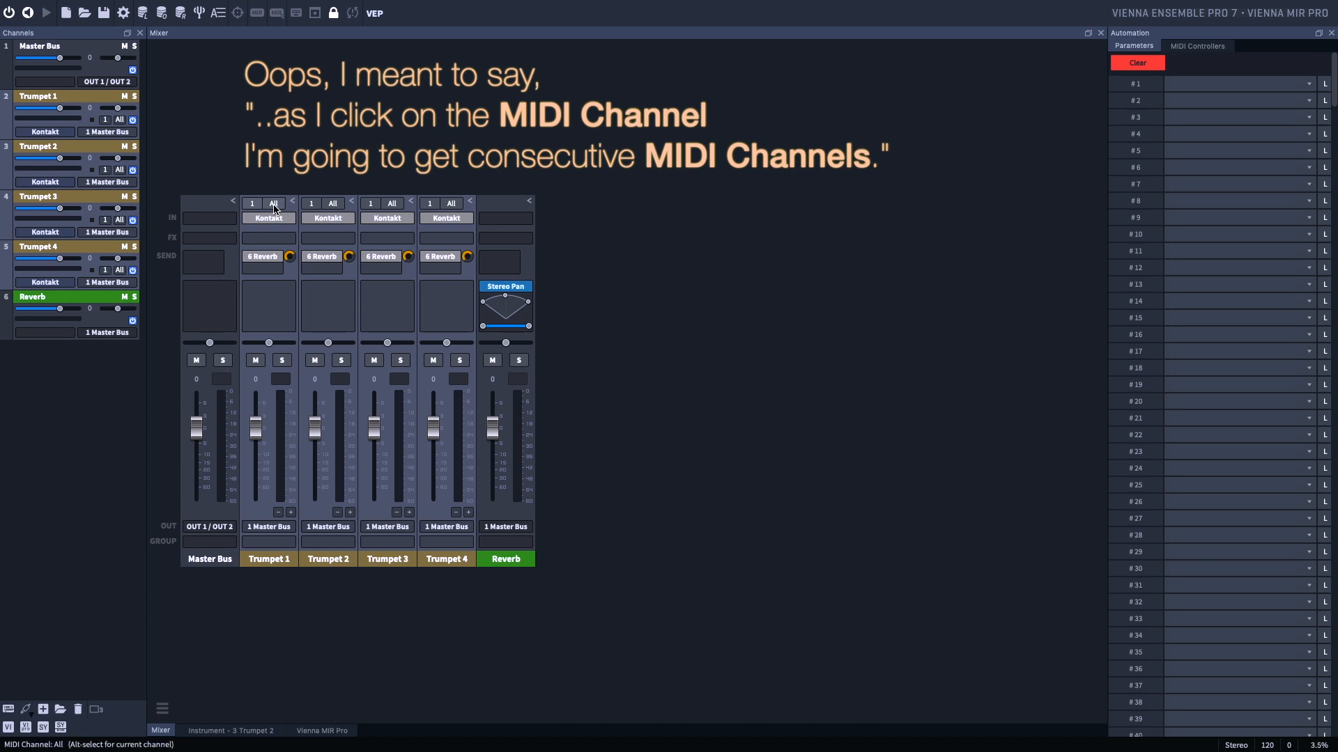
pyautogui.moveTo(273, 203)
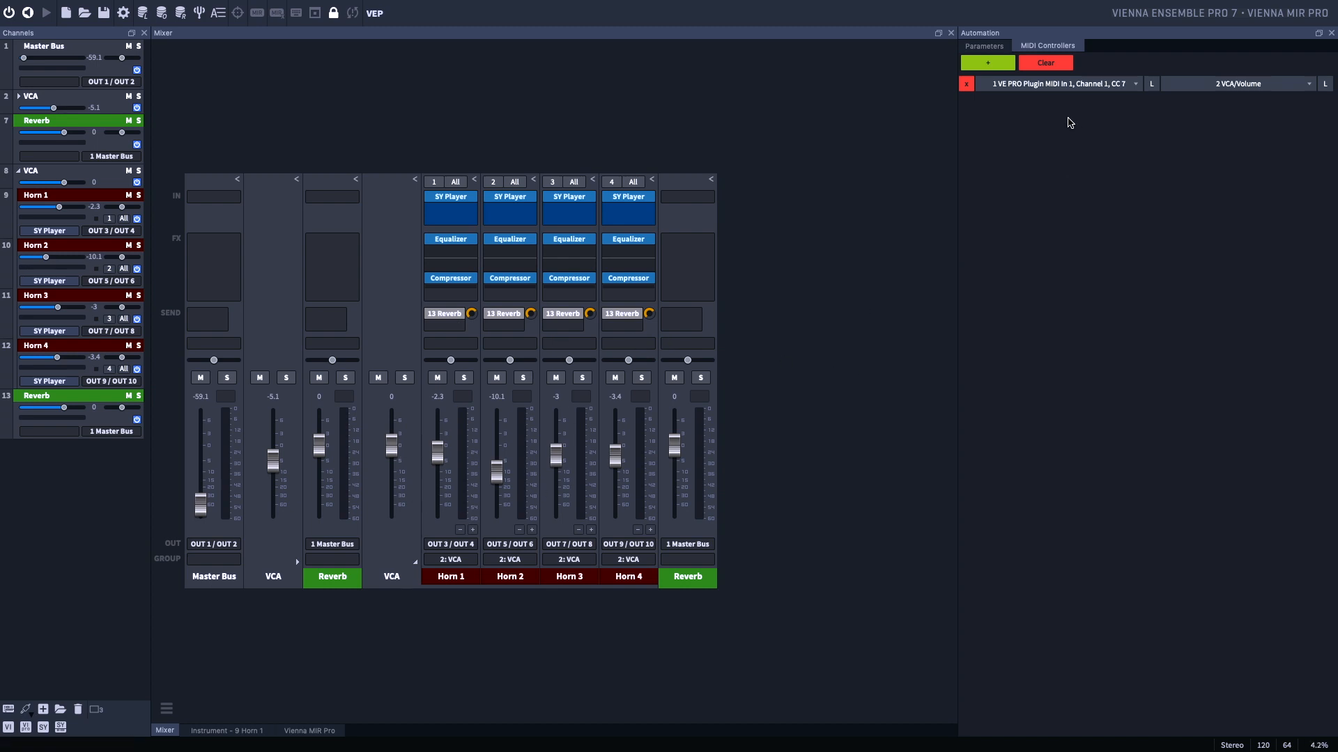
# Step: Add a MIDI controller row targeting 8 VCA > Volume and arm its learn button
pyautogui.click(986, 62)
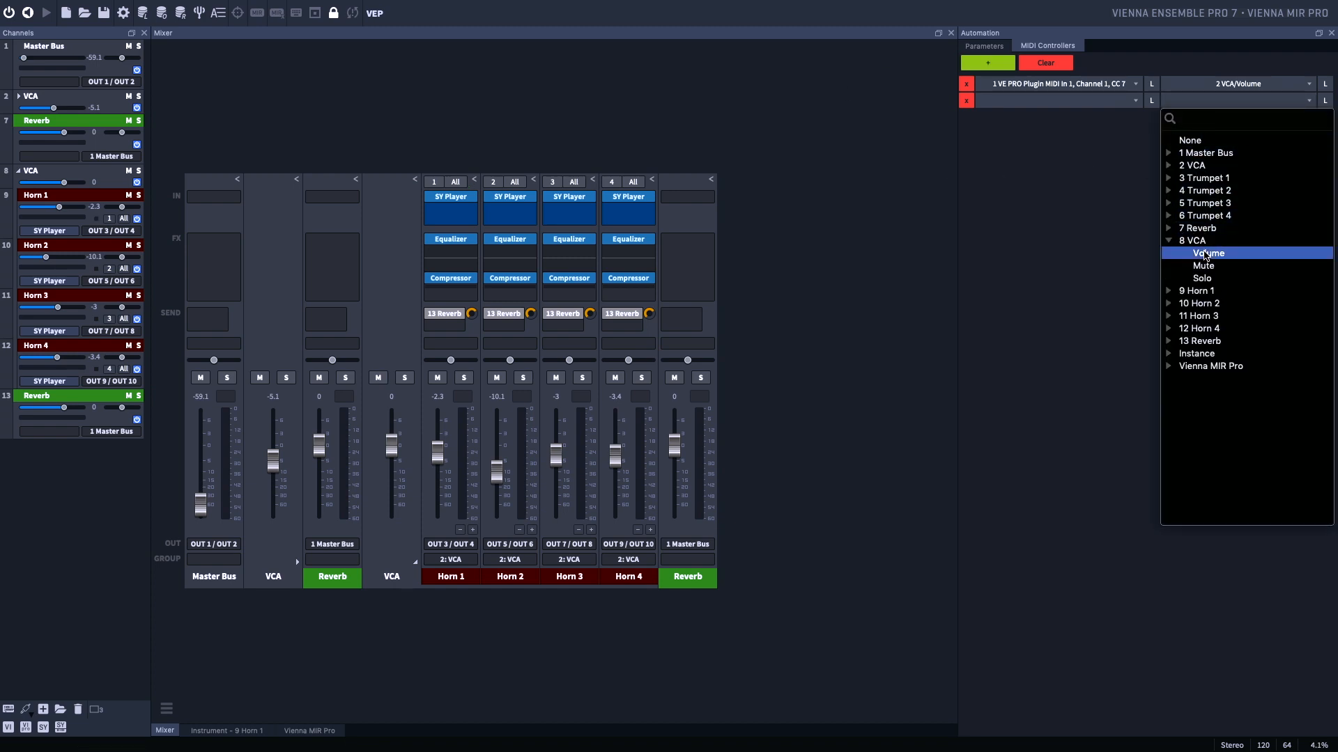
pyautogui.click(1210, 254)
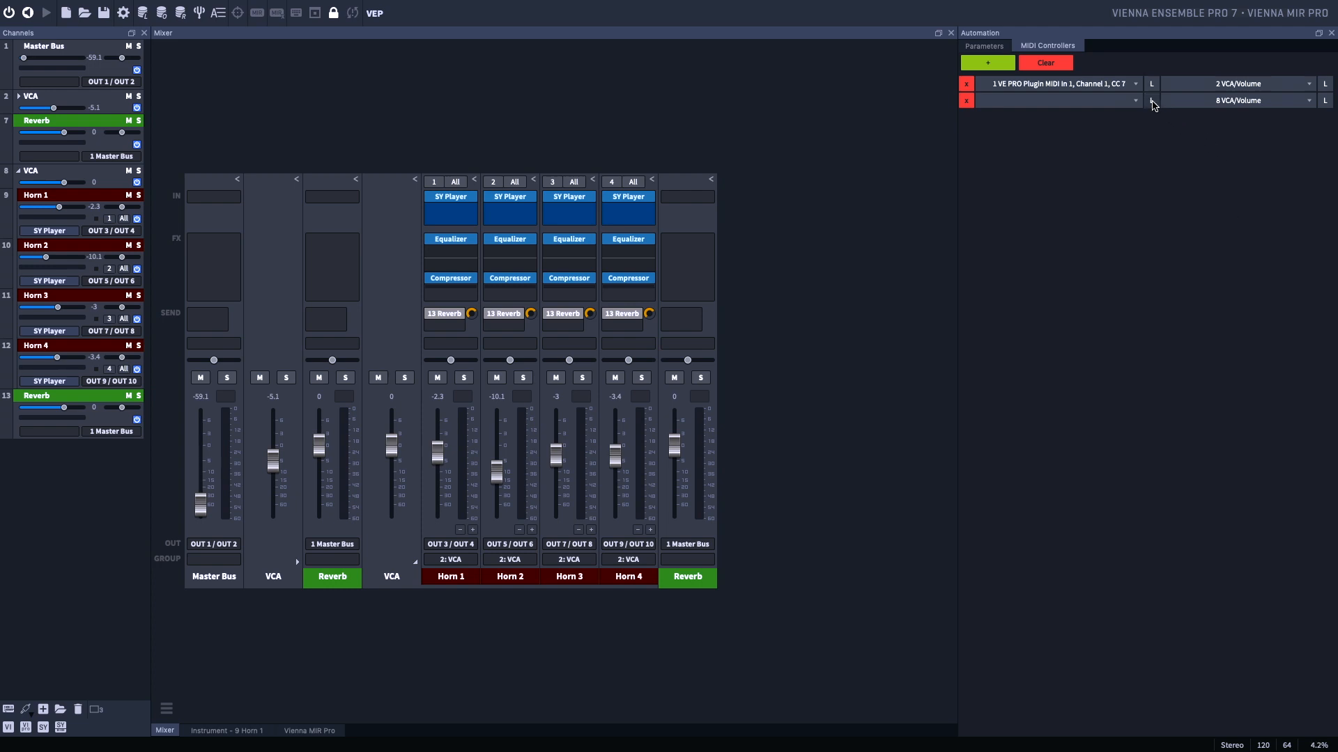
pyautogui.click(1151, 99)
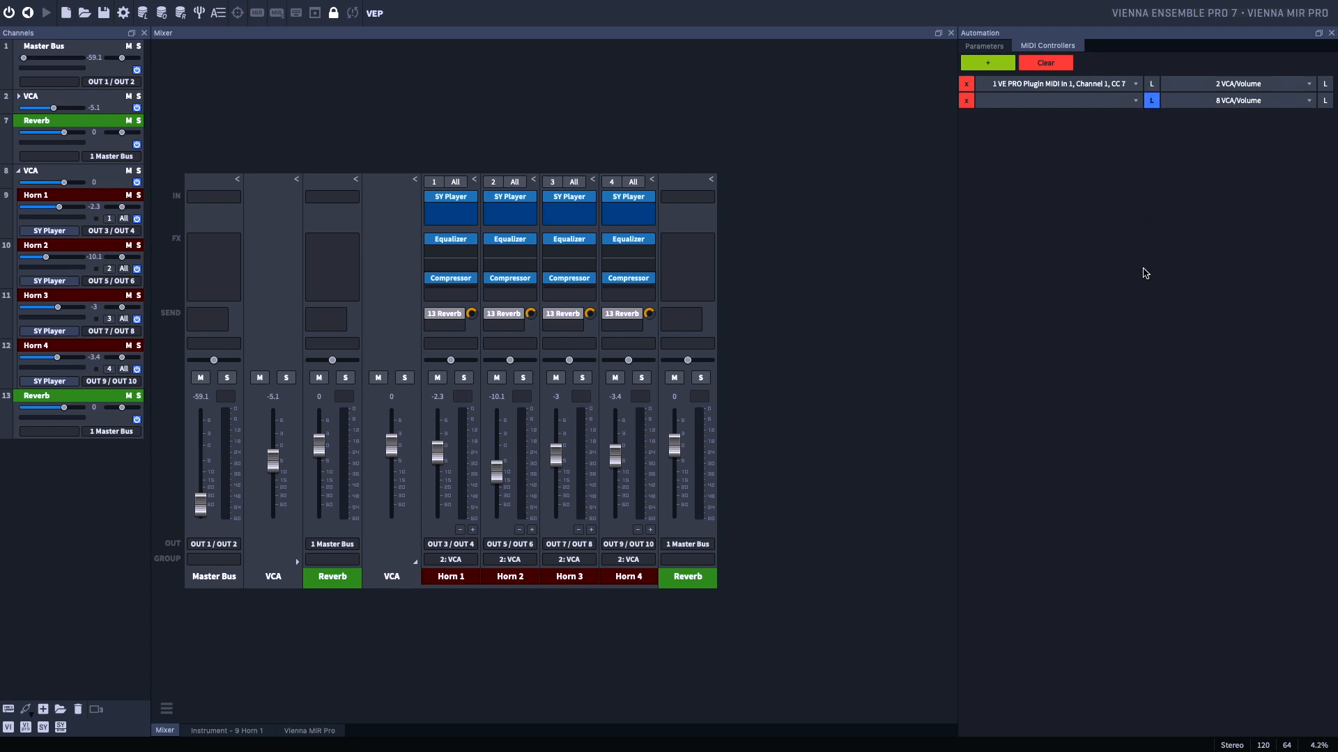